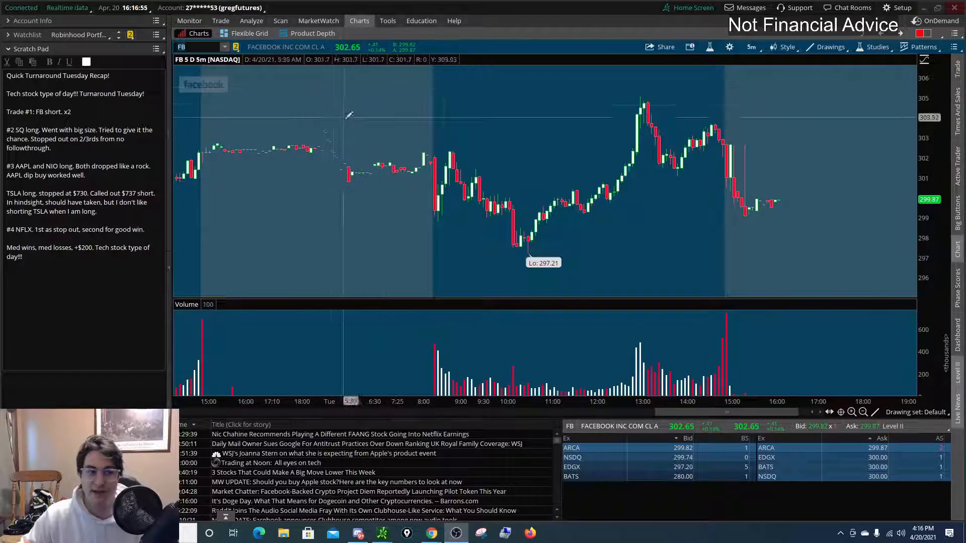
- Show FB's trade fills, switch to 20D:1h candles and zoom into the recent hourly bars
left_click(751, 47)
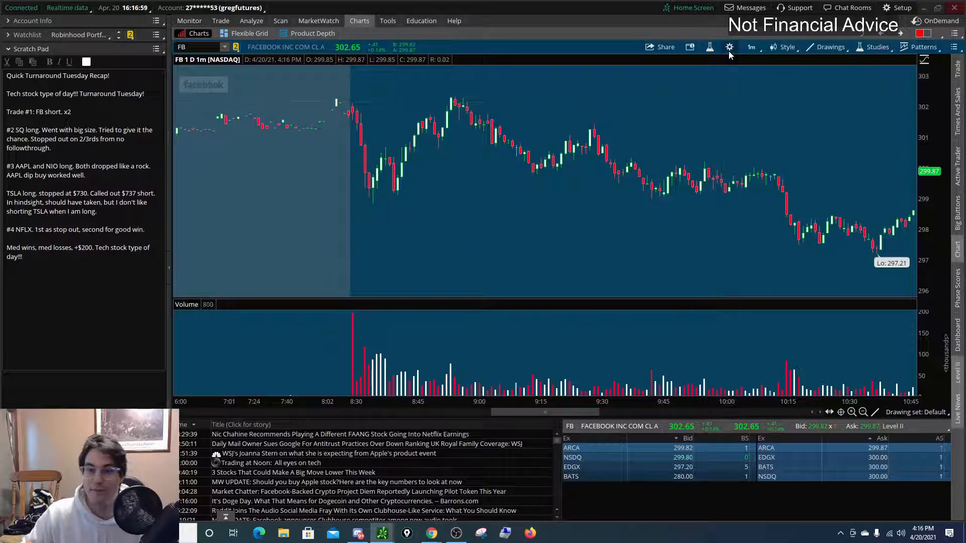
left_click(728, 47)
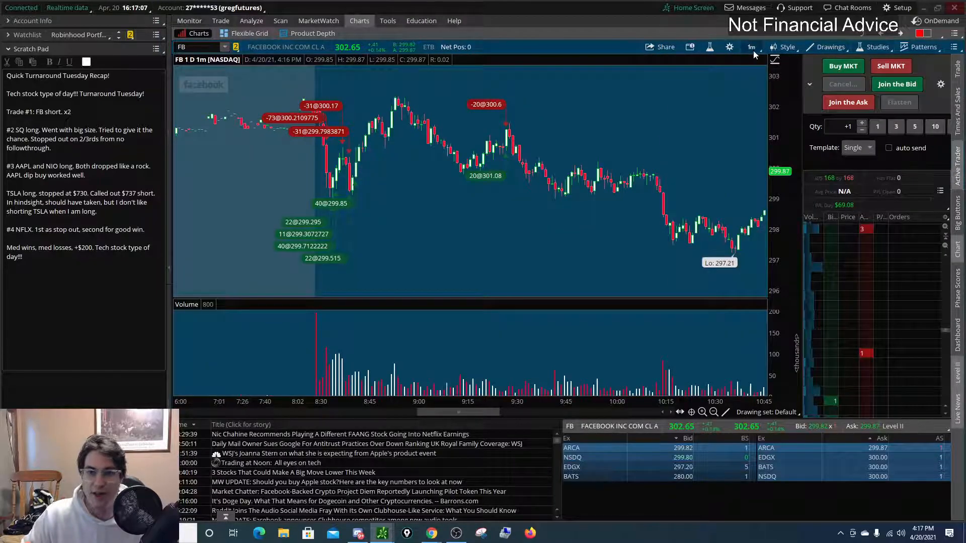
left_click(751, 47)
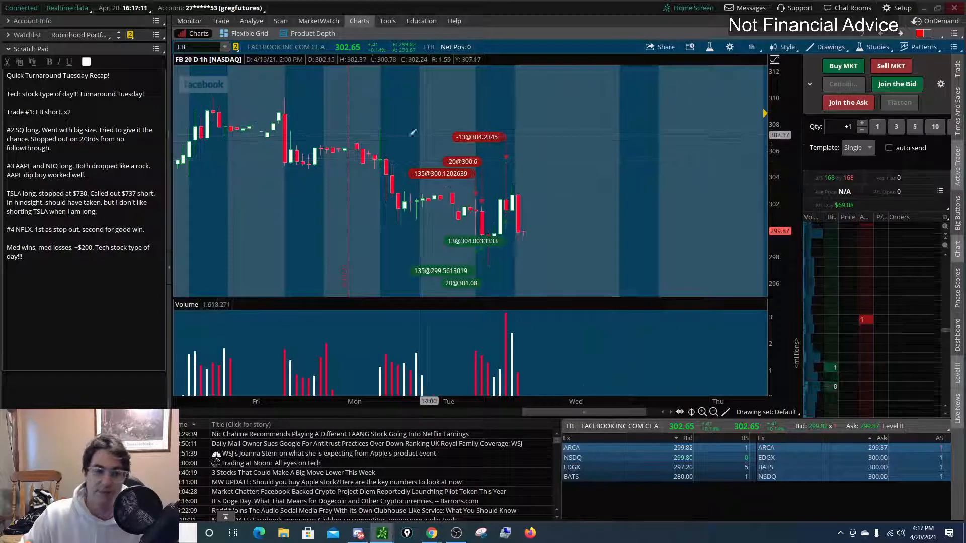
left_click_drag(412, 130, 397, 218)
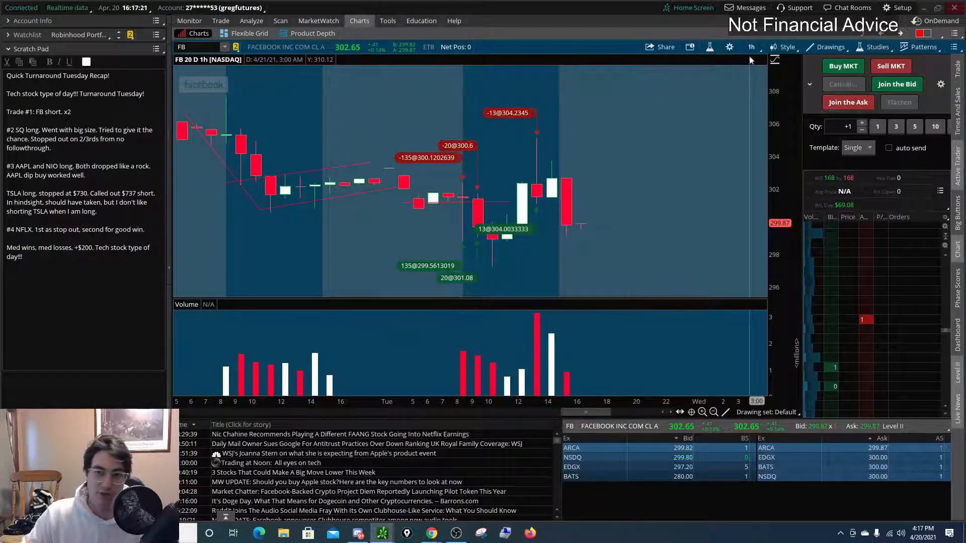
- Switch FB back to 1D:1m and zoom into the 8:19–8:48 opening candles
left_click(750, 47)
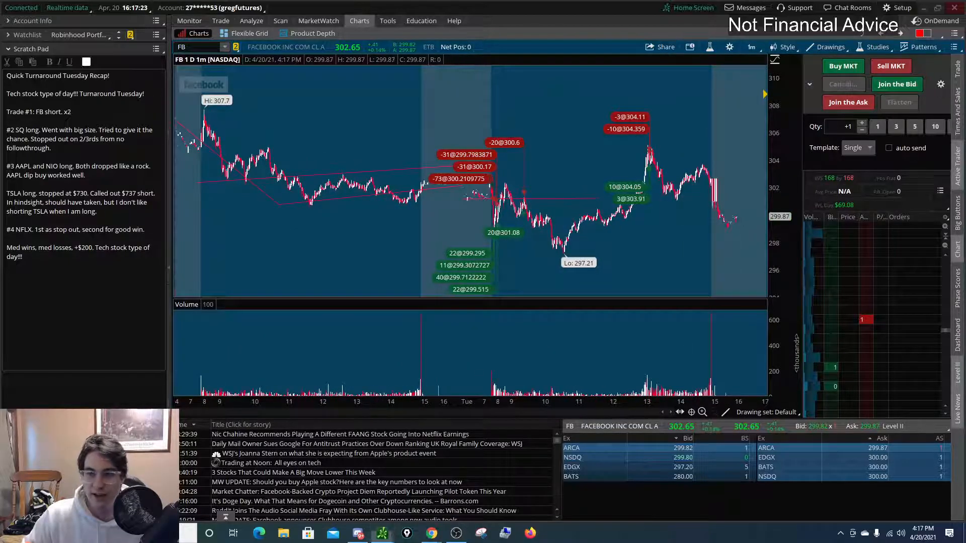
left_click_drag(500, 209, 548, 225)
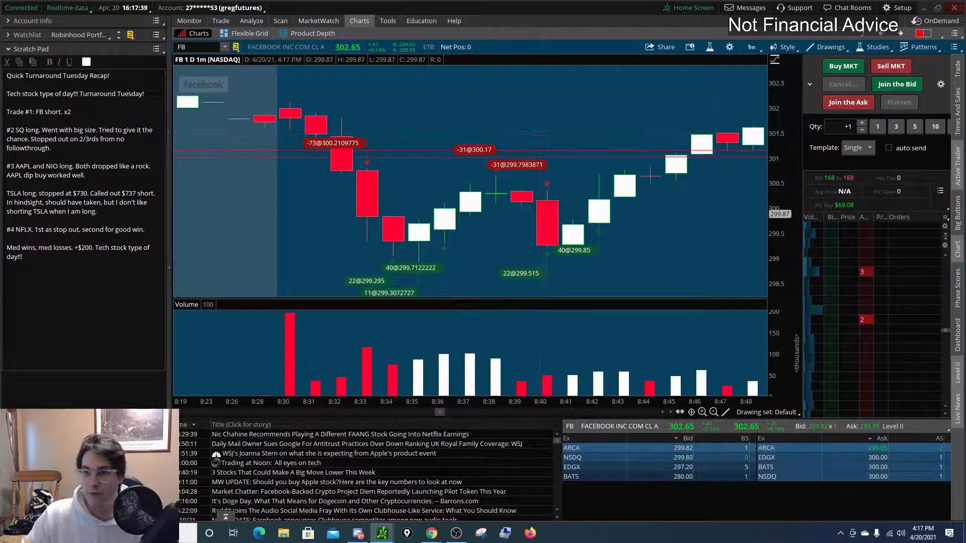
left_click_drag(302, 152, 379, 152)
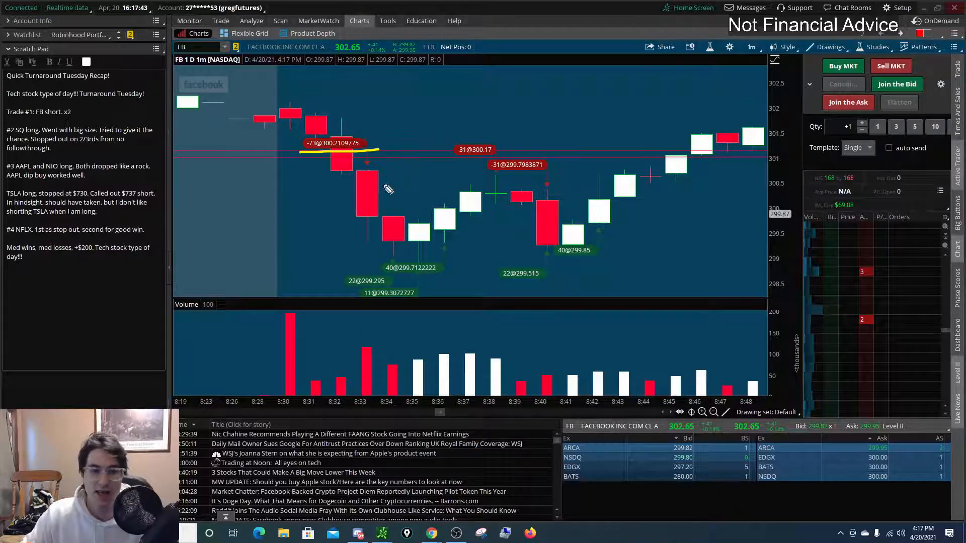
left_click_drag(386, 244, 432, 267)
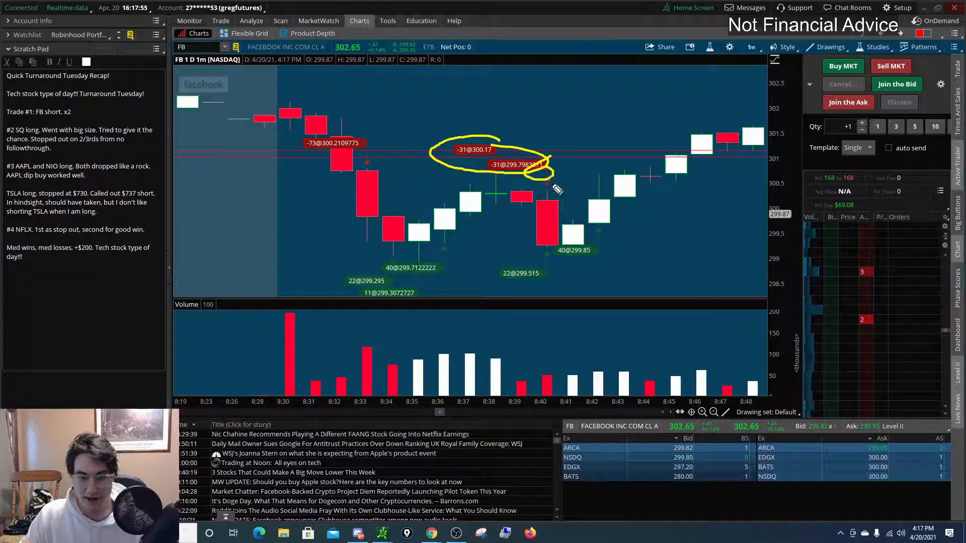
left_click_drag(554, 188, 534, 253)
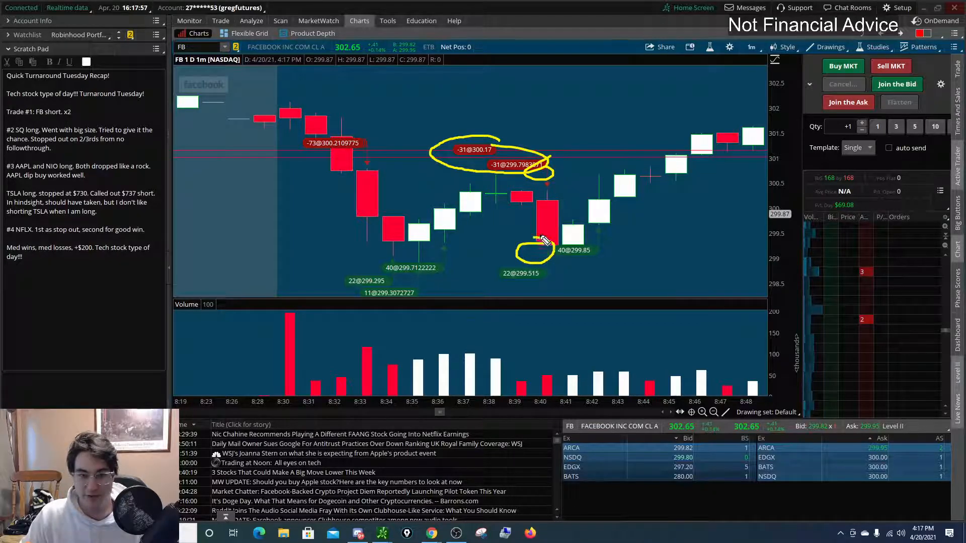
left_click_drag(549, 240, 610, 221)
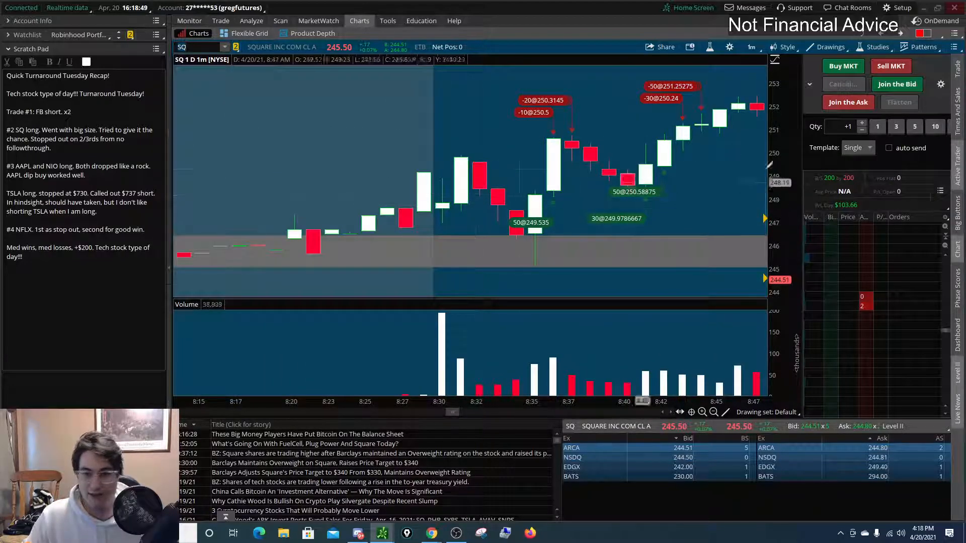
- Sketch SQ's dip and pullback-breakout level, then pan to the later morning fills
left_click_drag(432, 197, 471, 169)
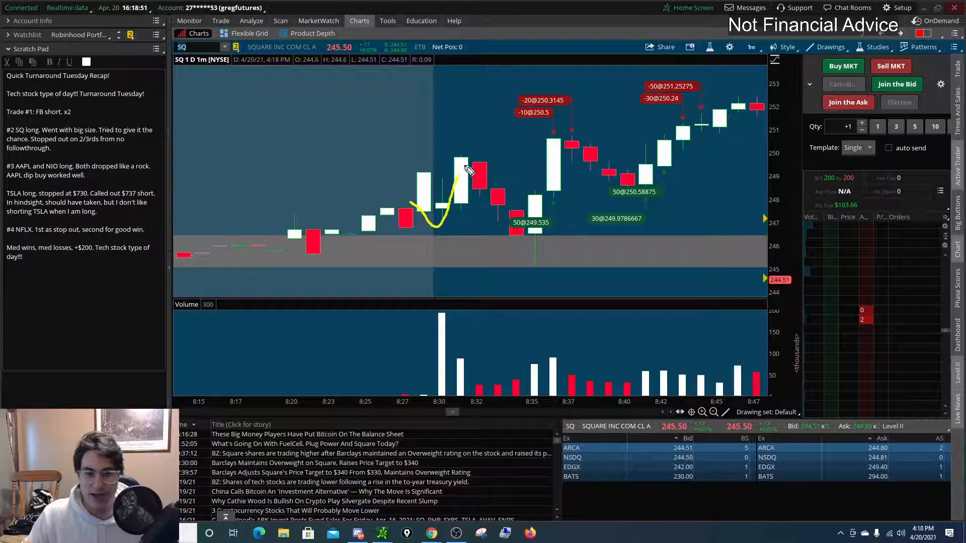
left_click_drag(471, 166, 610, 196)
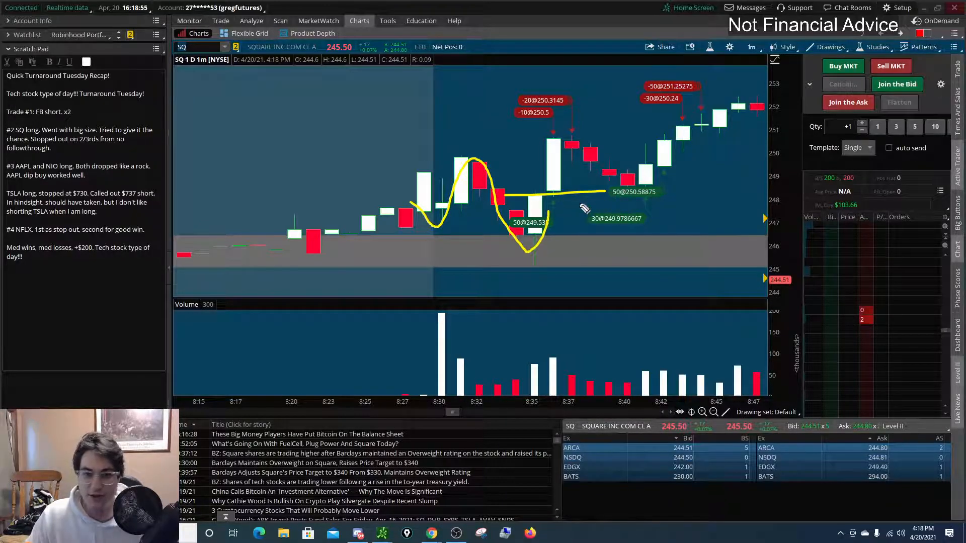
mouse_move(557, 136)
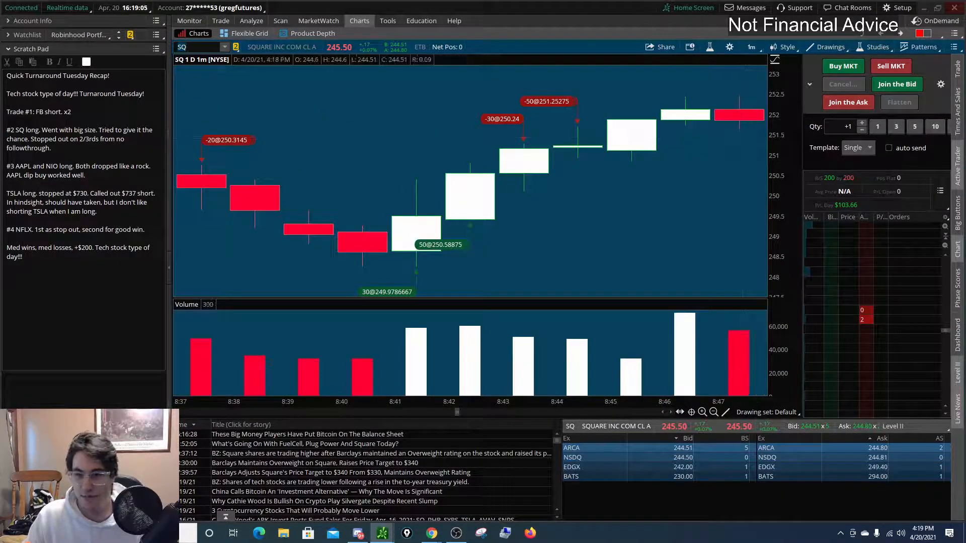
left_click_drag(360, 231, 555, 233)
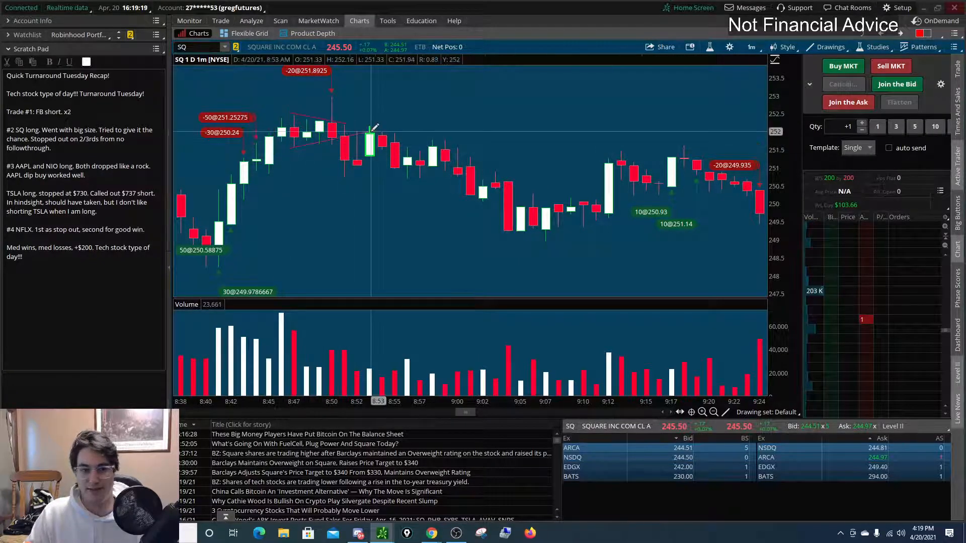
mouse_move(373, 130)
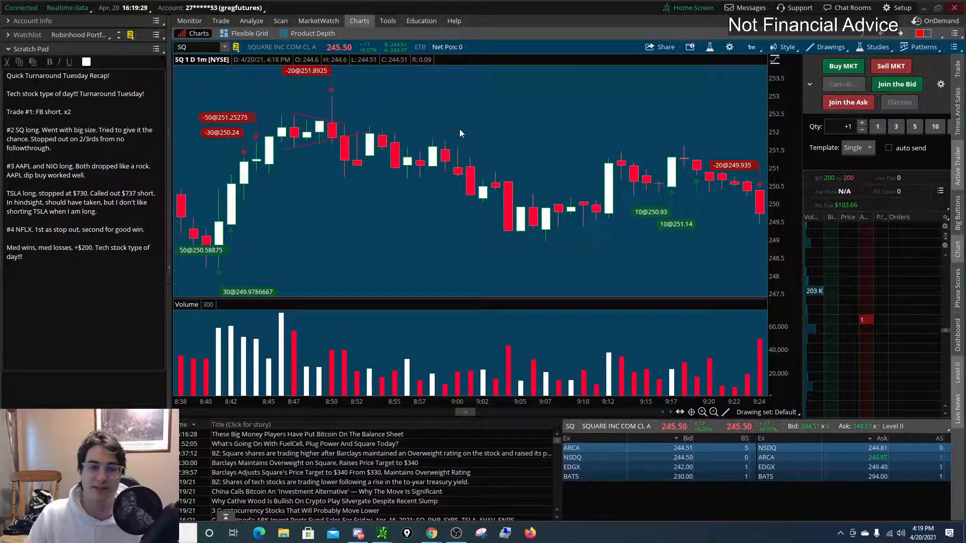
mouse_move(459, 129)
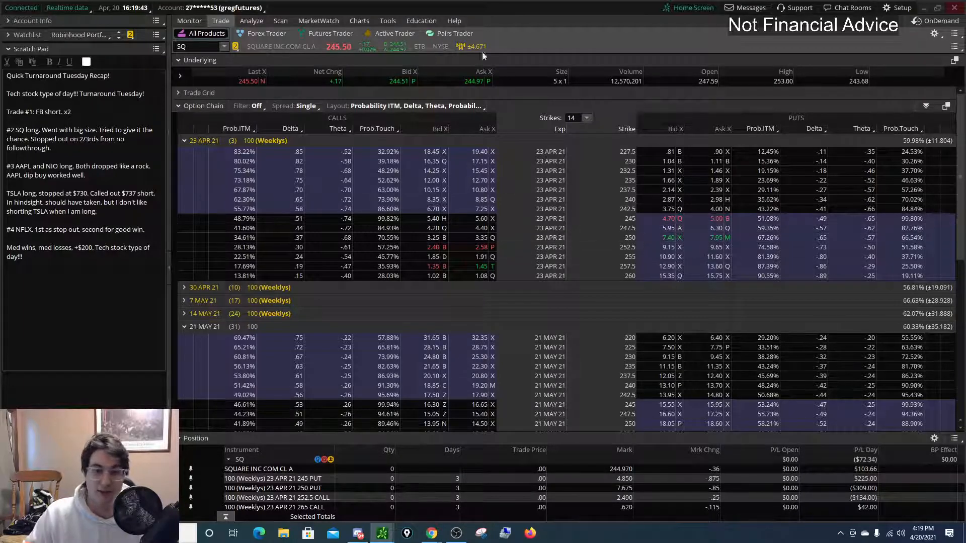
- Hide SQ's trade fills, switch to 20D:1h and mark a price level across the hourly chart
left_click(359, 21)
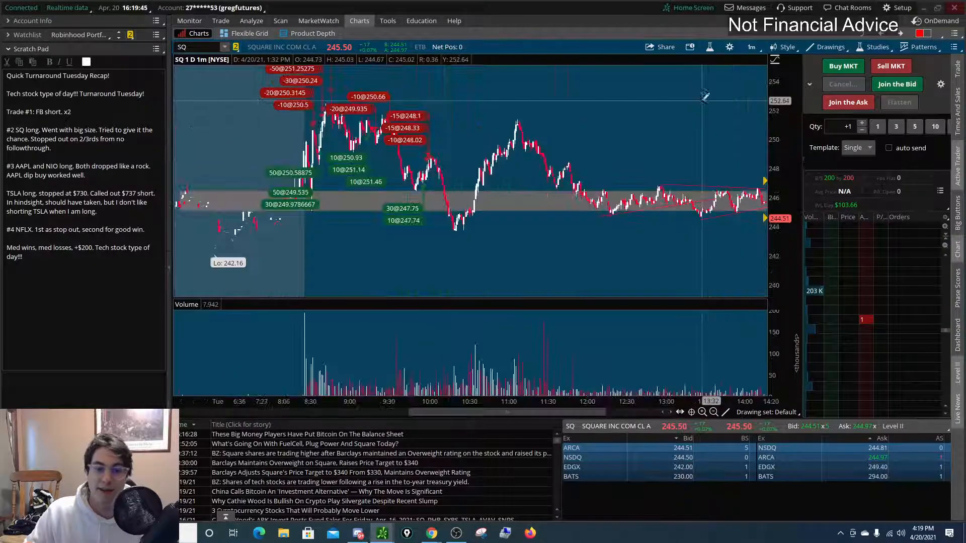
left_click(729, 47)
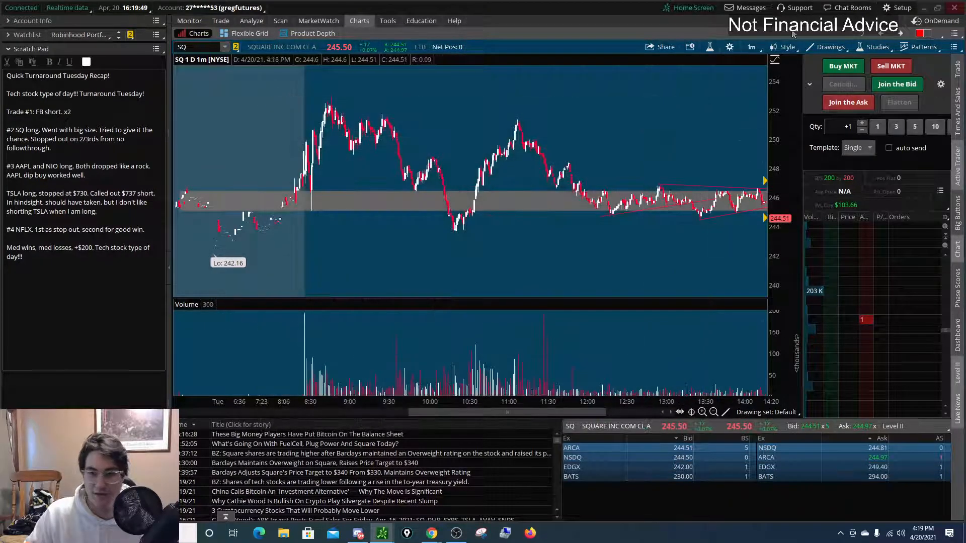
left_click(751, 47)
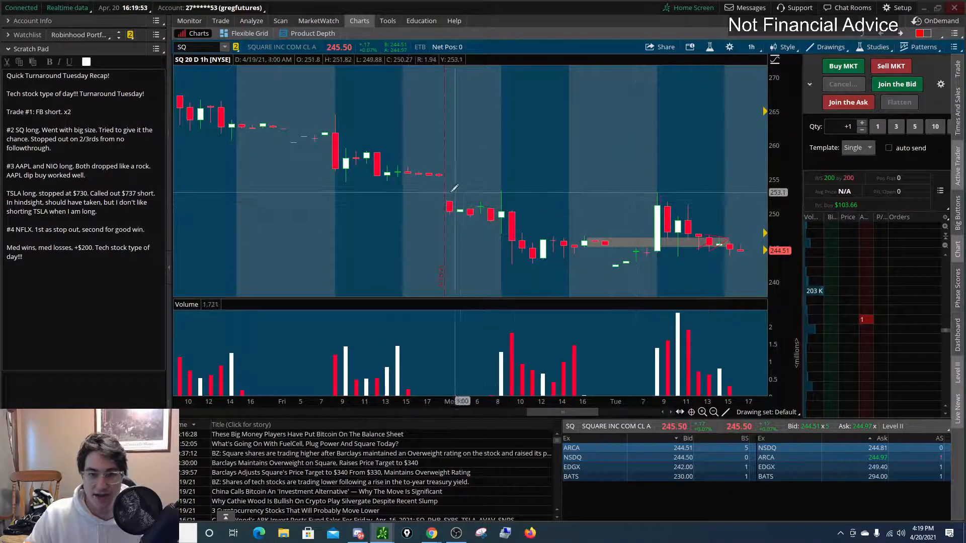
left_click_drag(453, 192, 706, 189)
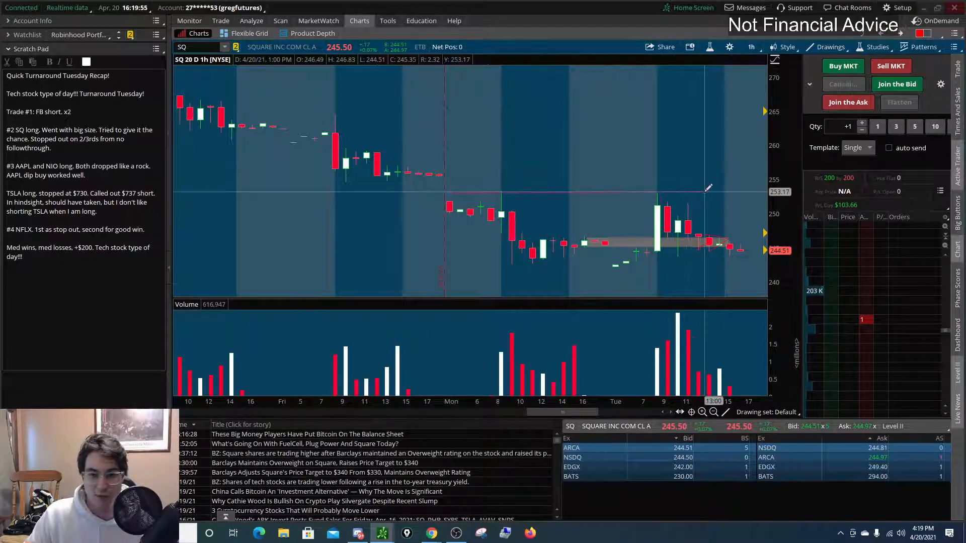
mouse_move(354, 175)
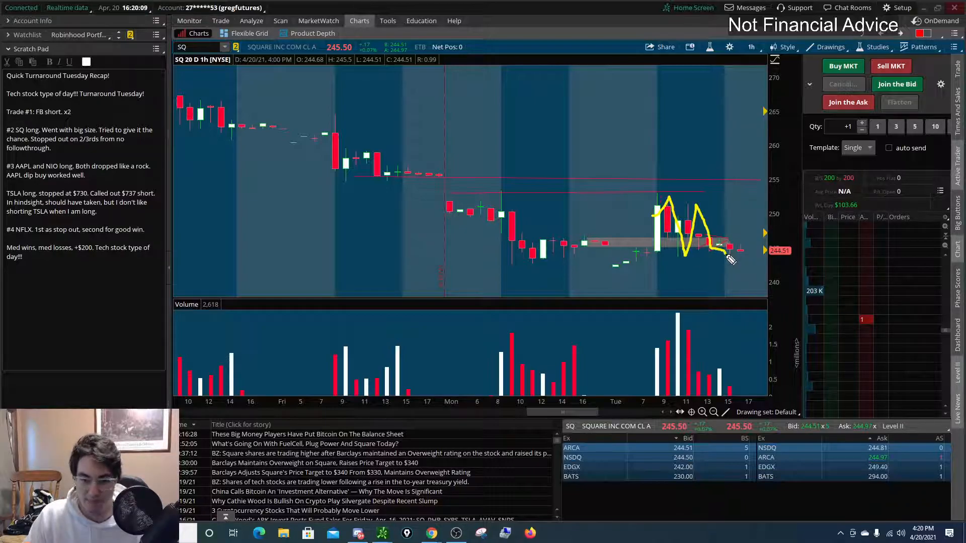
- Switch SQ to 5D:5m candles and mark the morning spike and afternoon range
left_click(751, 48)
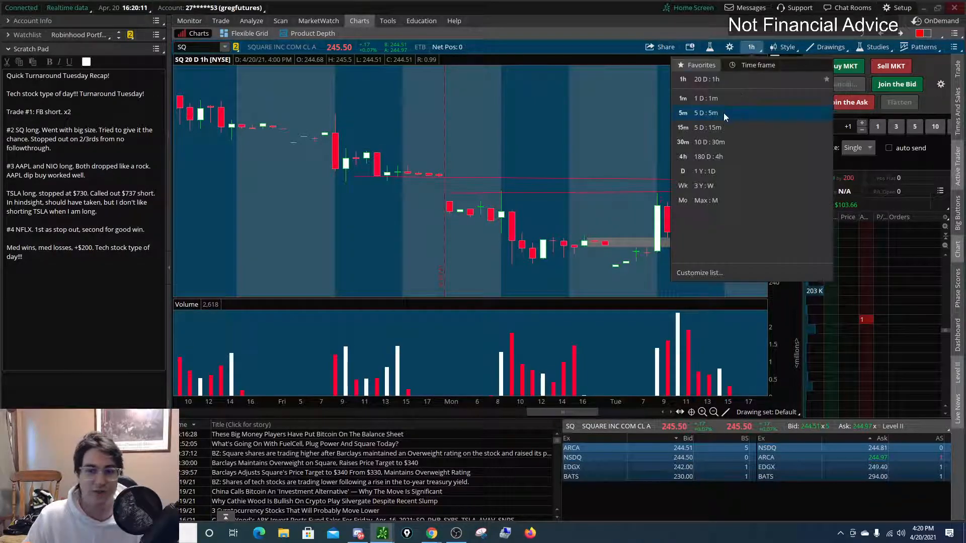
left_click(705, 112)
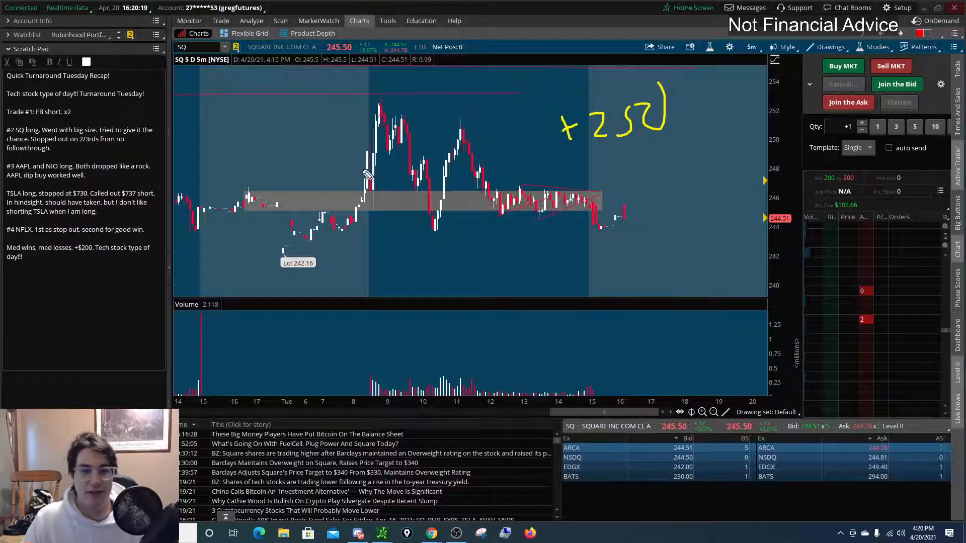
left_click_drag(366, 166, 527, 158)
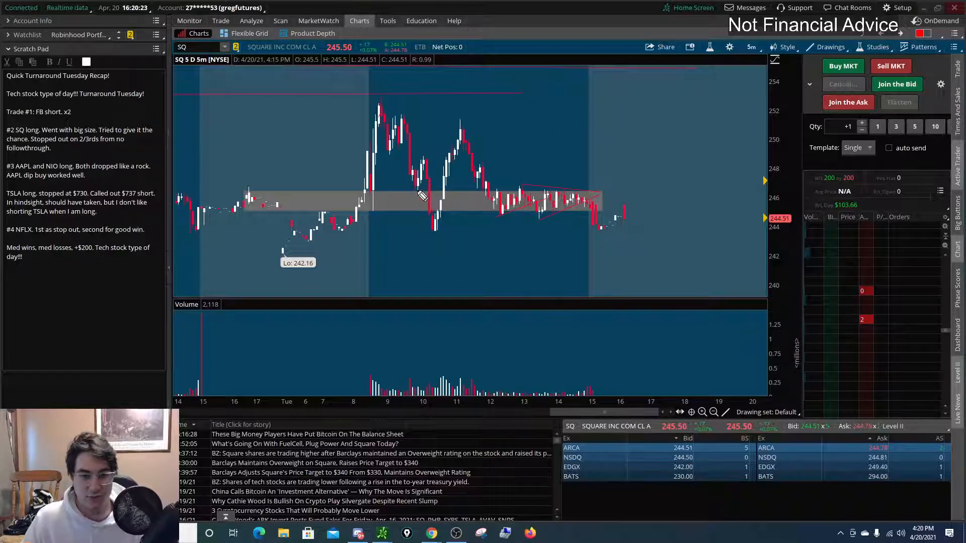
left_click_drag(422, 210, 444, 204)
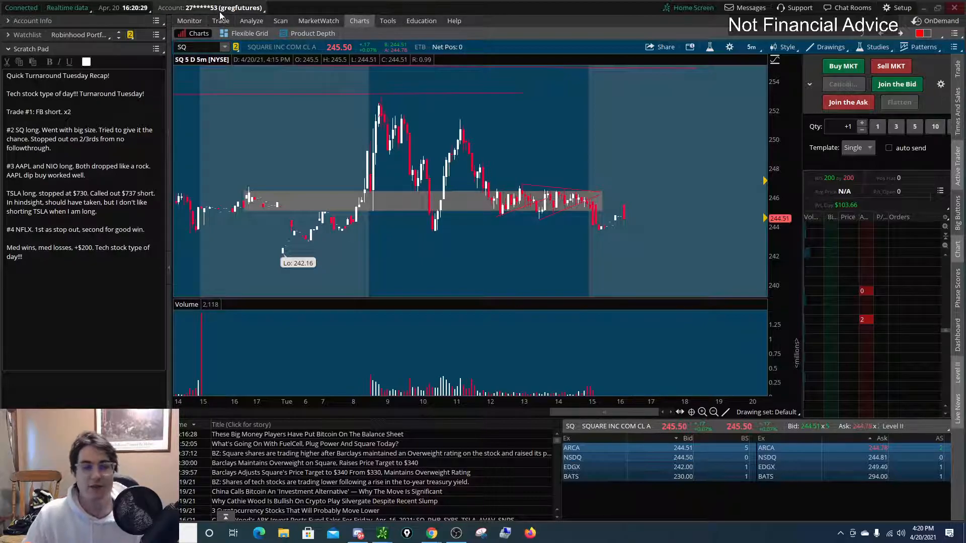
mouse_move(482, 134)
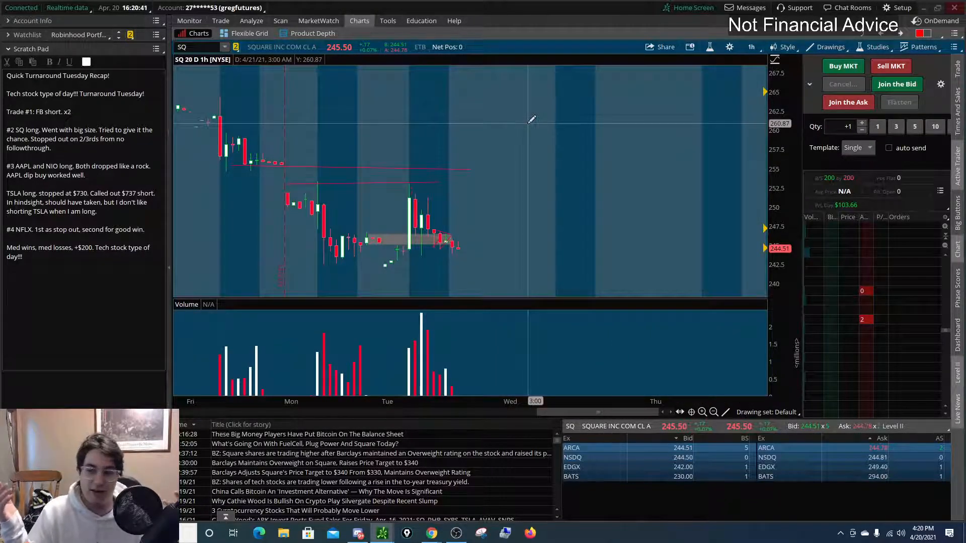
- Load AAPL on a 1D:1m chart and zoom out to the whole session
left_click(220, 20)
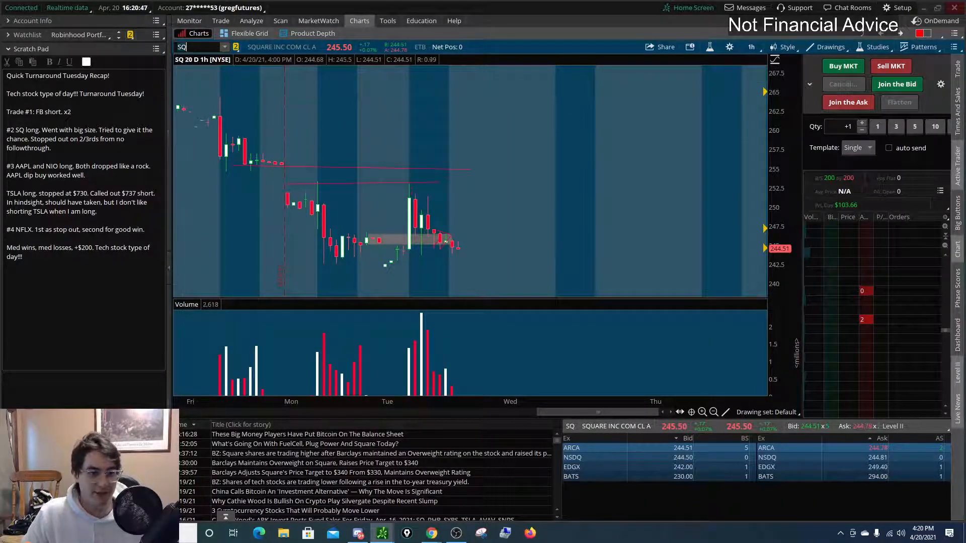
type("AAPL")
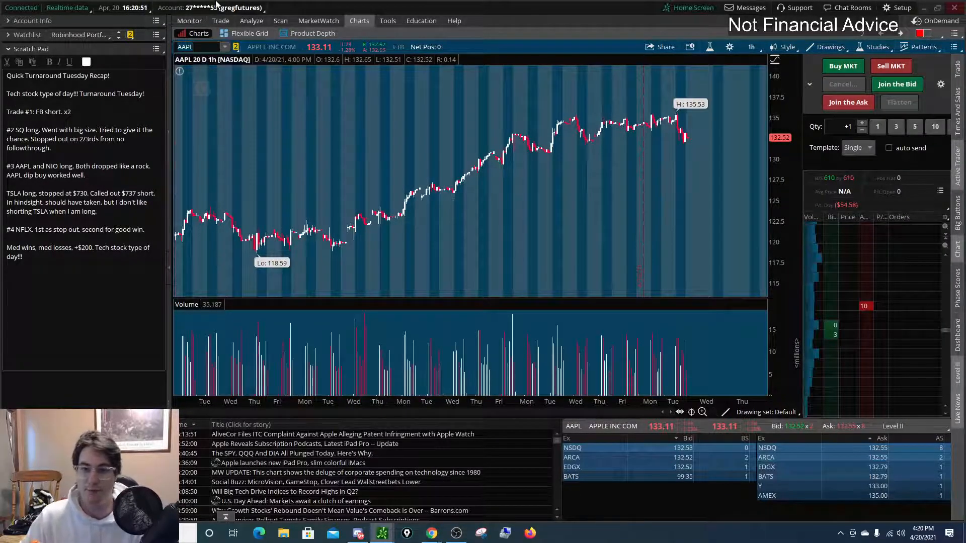
left_click(751, 48)
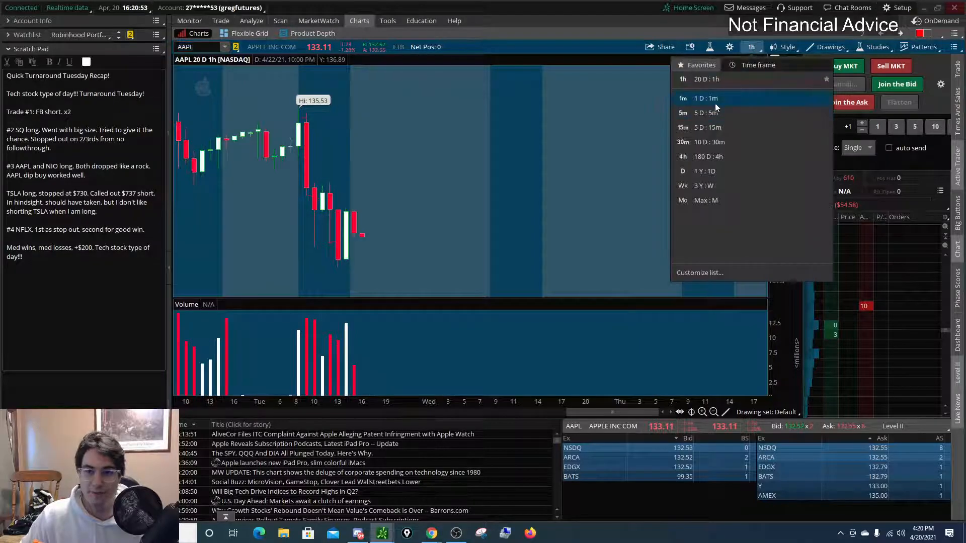
left_click(683, 97)
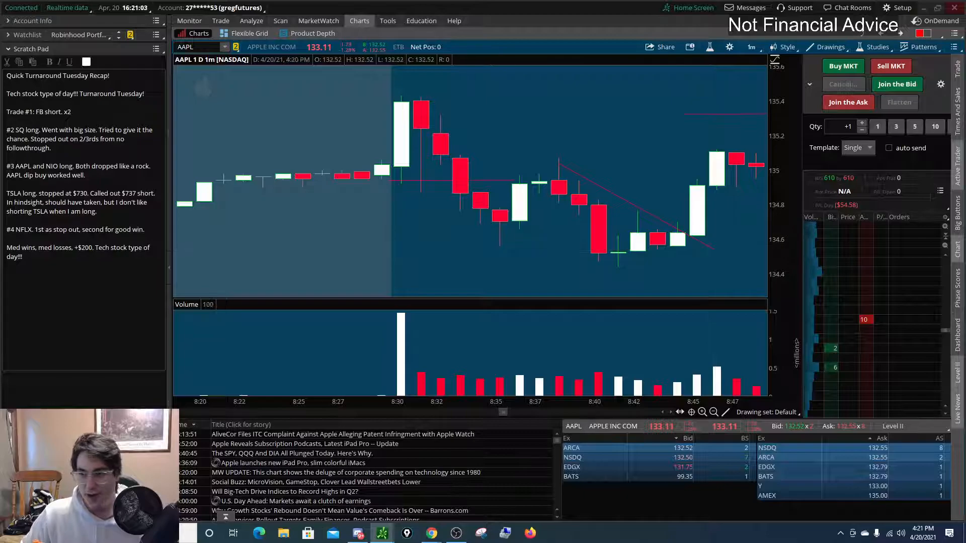
left_click_drag(681, 229, 742, 223)
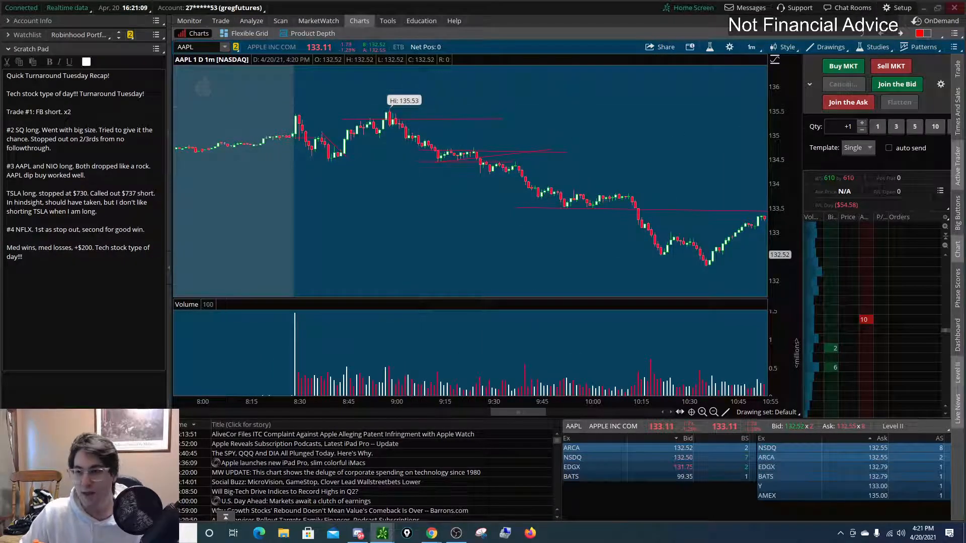
- Handwrite the 136 price target above the AAPL session
left_click_drag(563, 96, 582, 138)
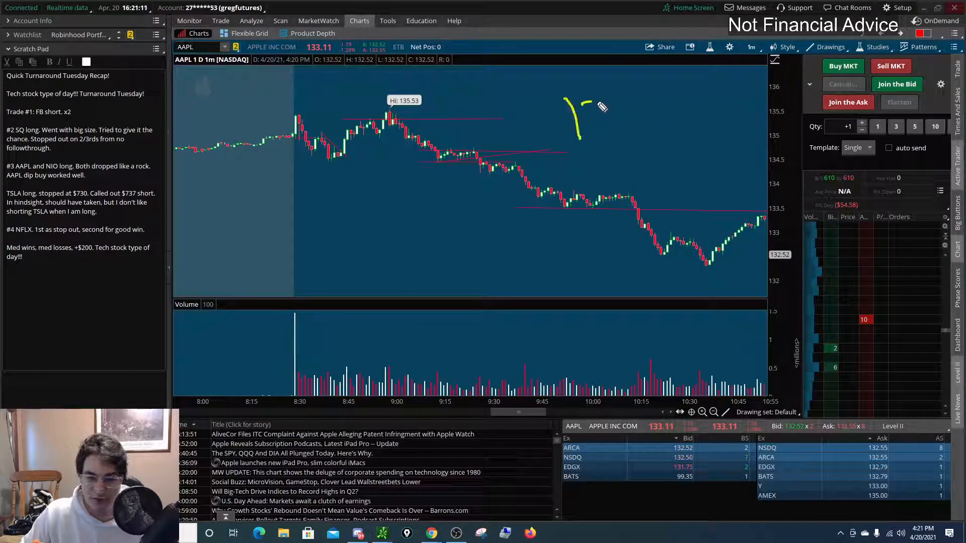
left_click_drag(591, 107, 641, 130)
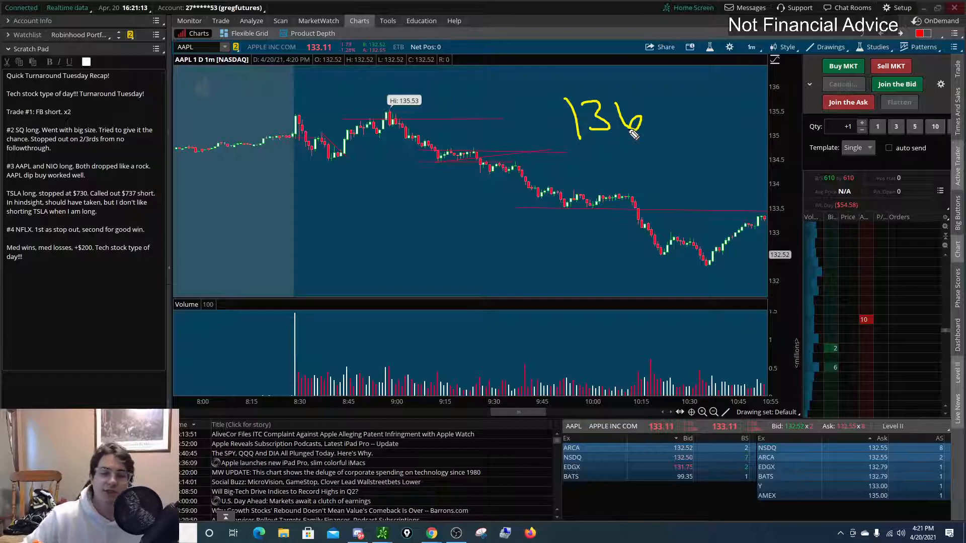
mouse_move(407, 142)
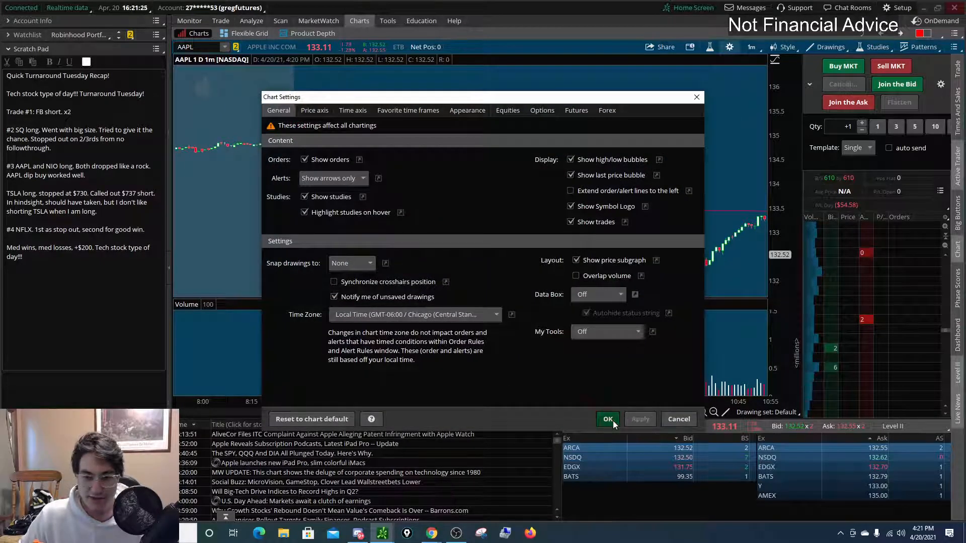
- Apply Show trades on AAPL, mark the buy near the session low and pan to the early trades
left_click(608, 419)
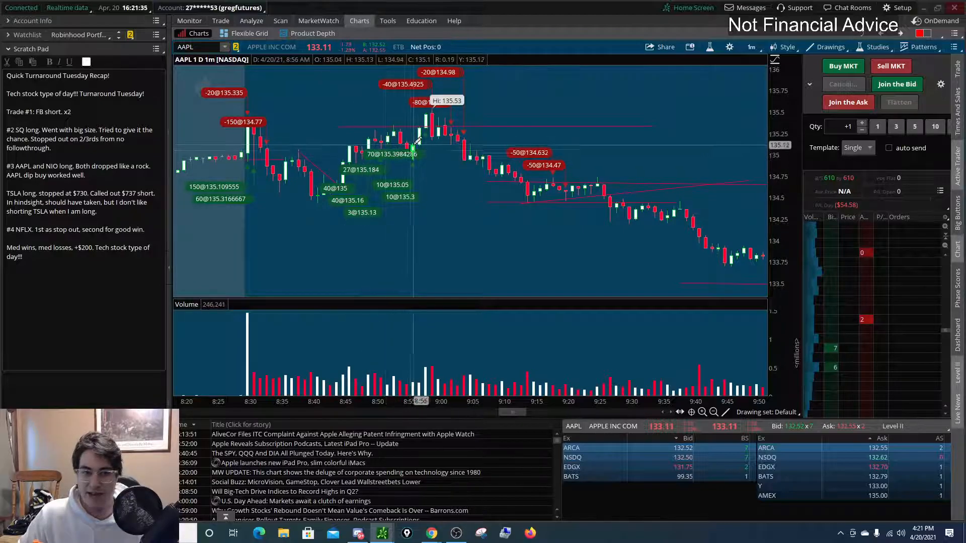
mouse_move(441, 146)
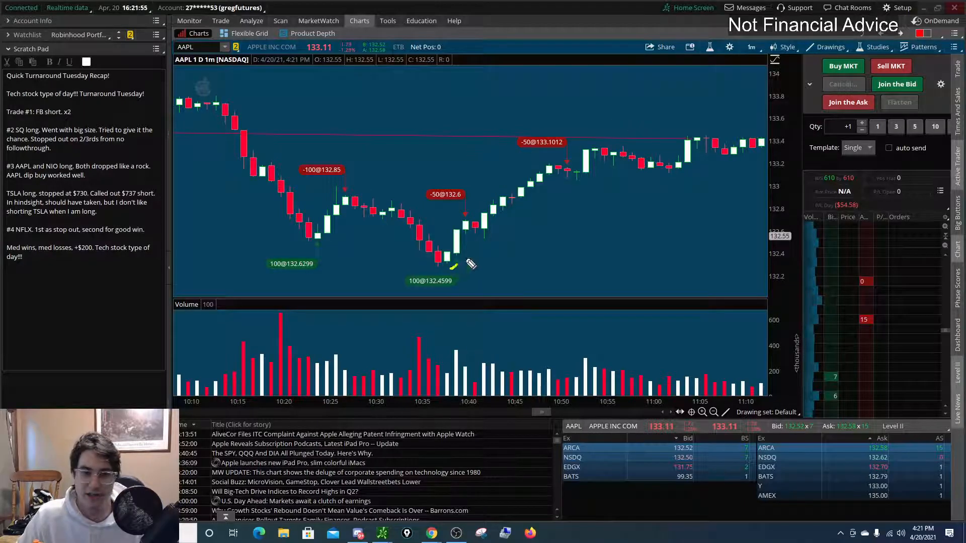
left_click_drag(453, 267, 557, 166)
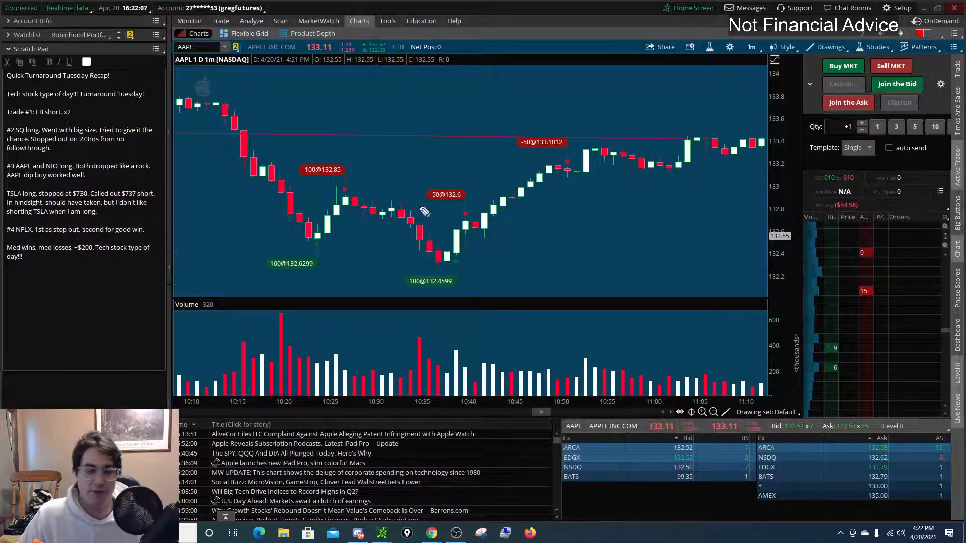
left_click_drag(179, 336, 352, 333)
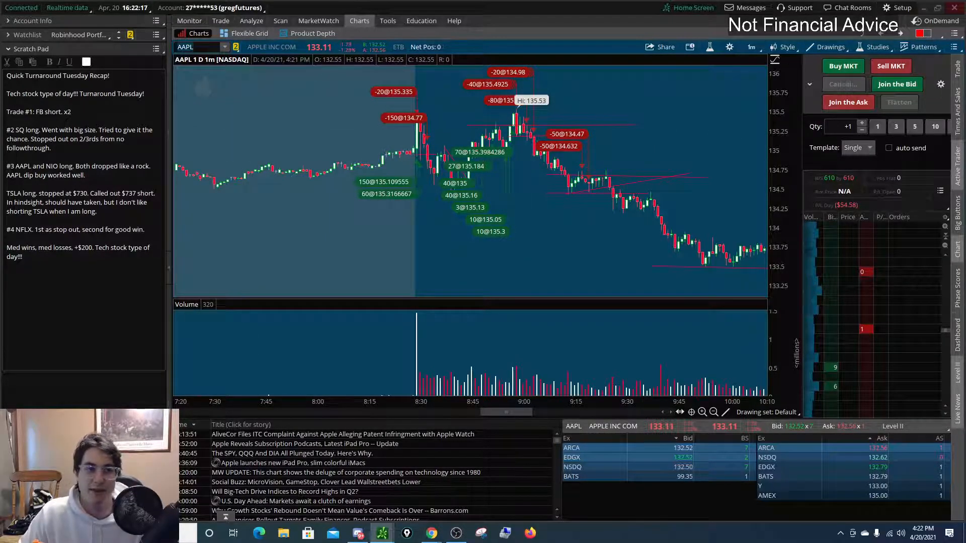
- Check AAPL's option chain under Trade > All Products, then return to the Charts page
left_click(221, 20)
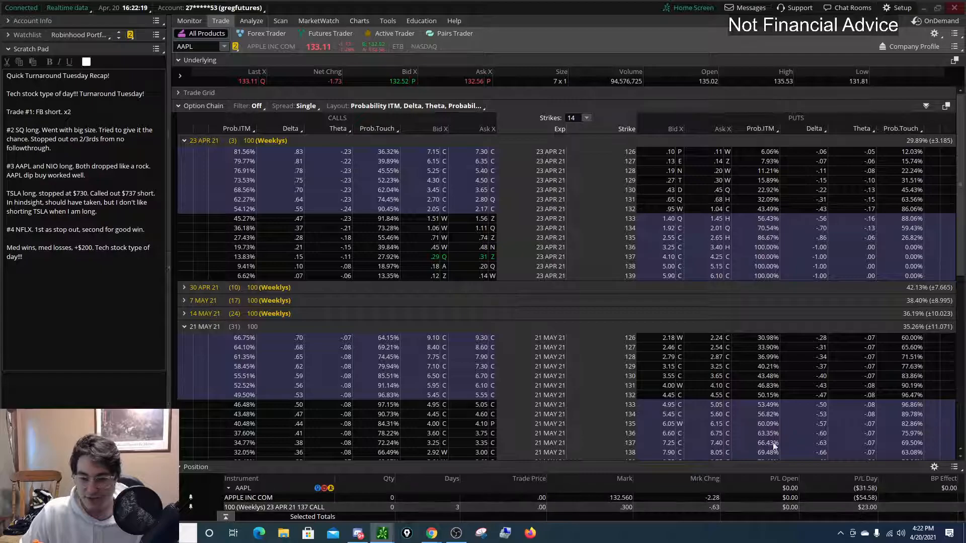
left_click(359, 20)
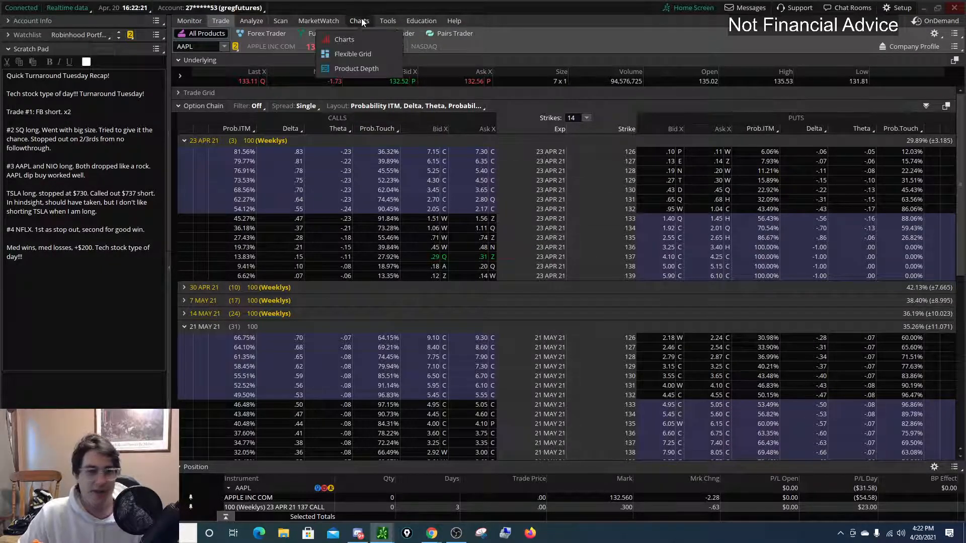
left_click(343, 39)
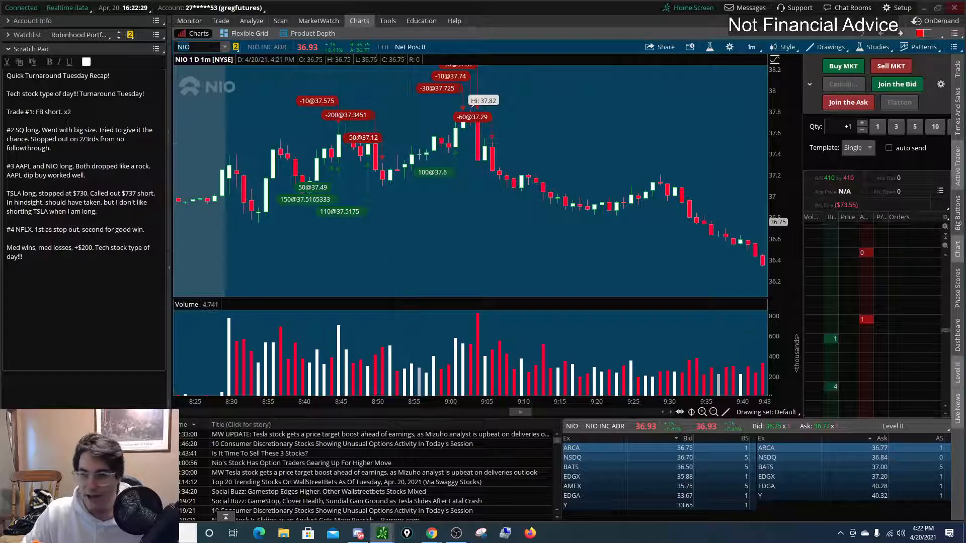
- Mark NIO's morning high, switch to 5D:5m bars and zoom into Tuesday morning's trades
left_click_drag(424, 155, 499, 153)
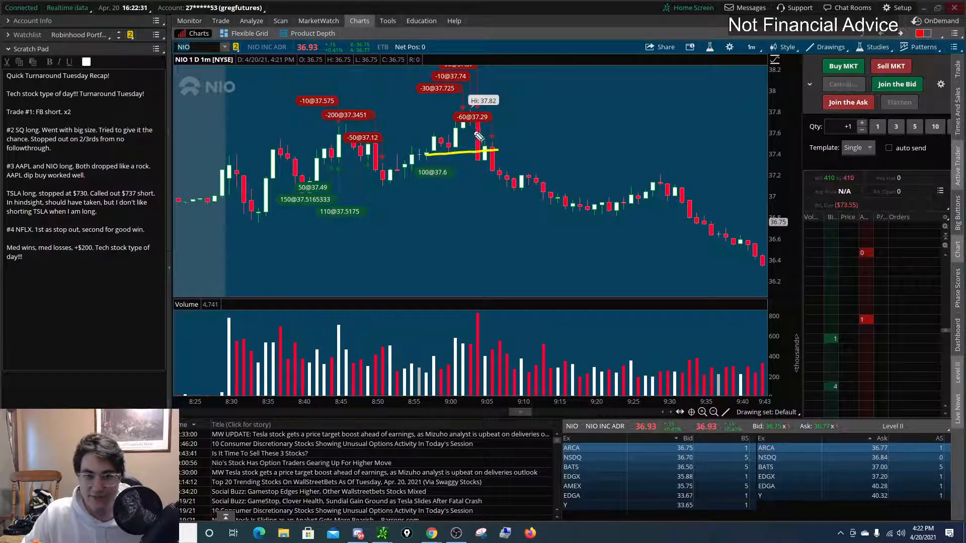
left_click_drag(616, 87, 638, 107)
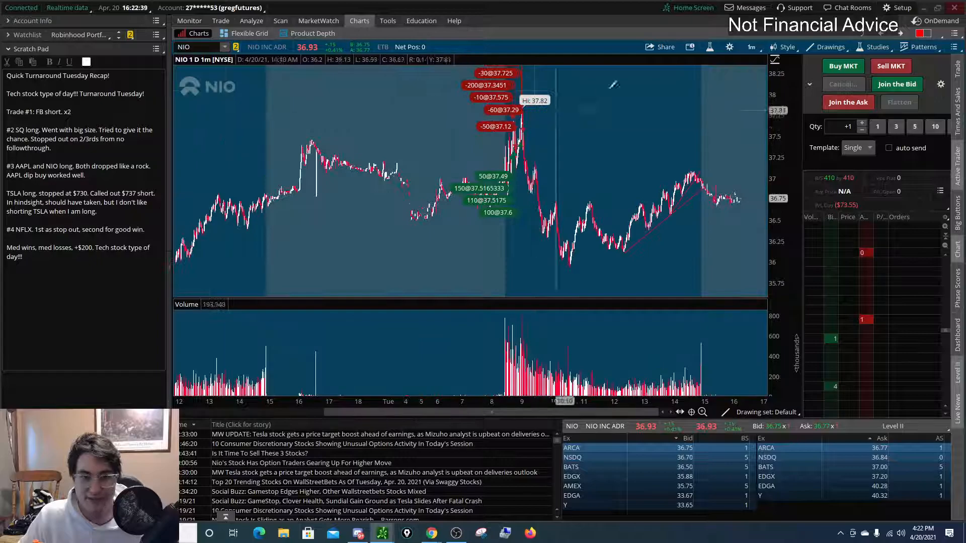
left_click(750, 47)
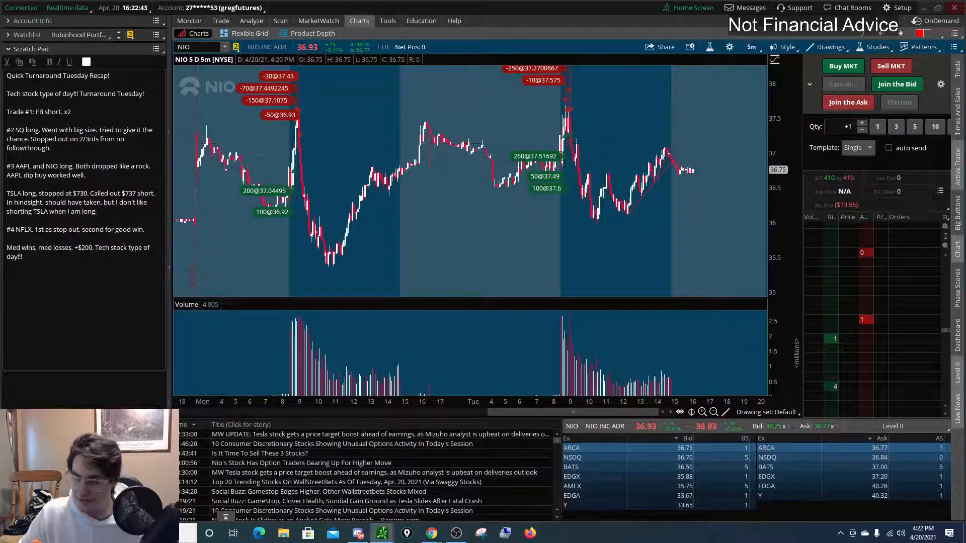
left_click_drag(302, 117, 339, 246)
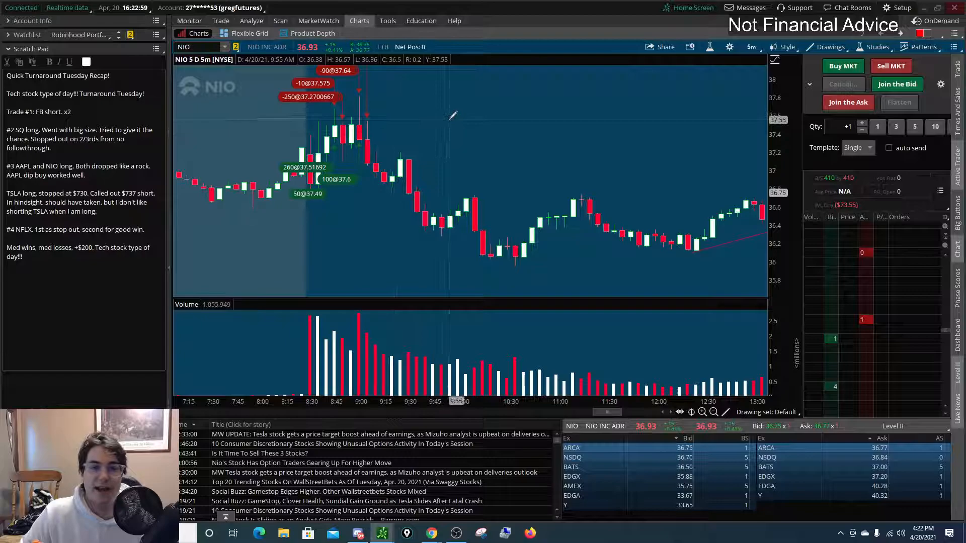
left_click(220, 21)
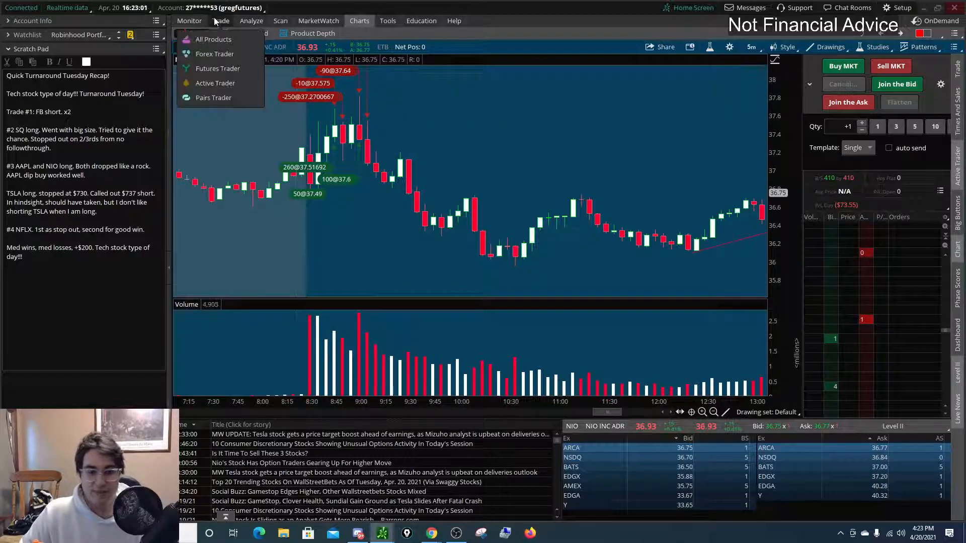
- View NIO's option chain via Trade > All Products, then bring TSLA's chart back up
left_click(220, 20)
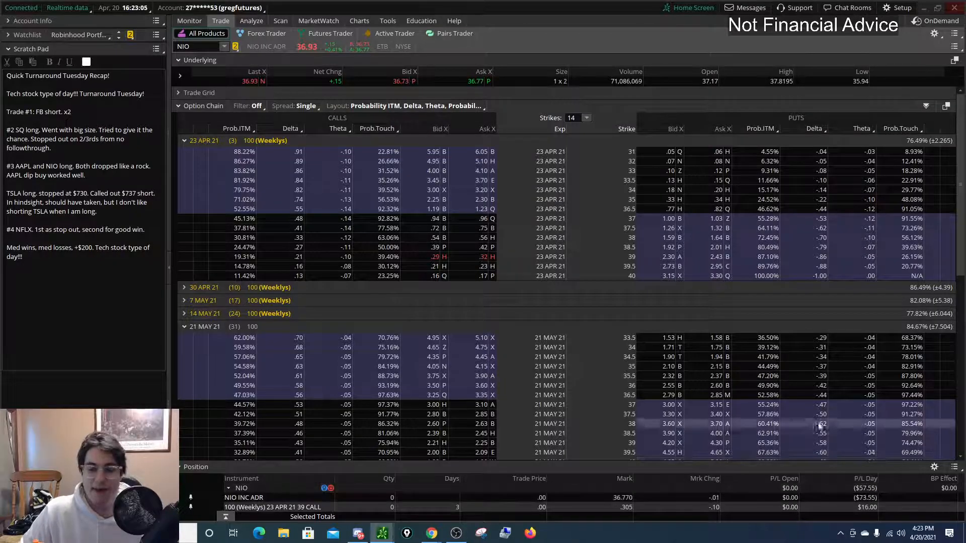
left_click(358, 20)
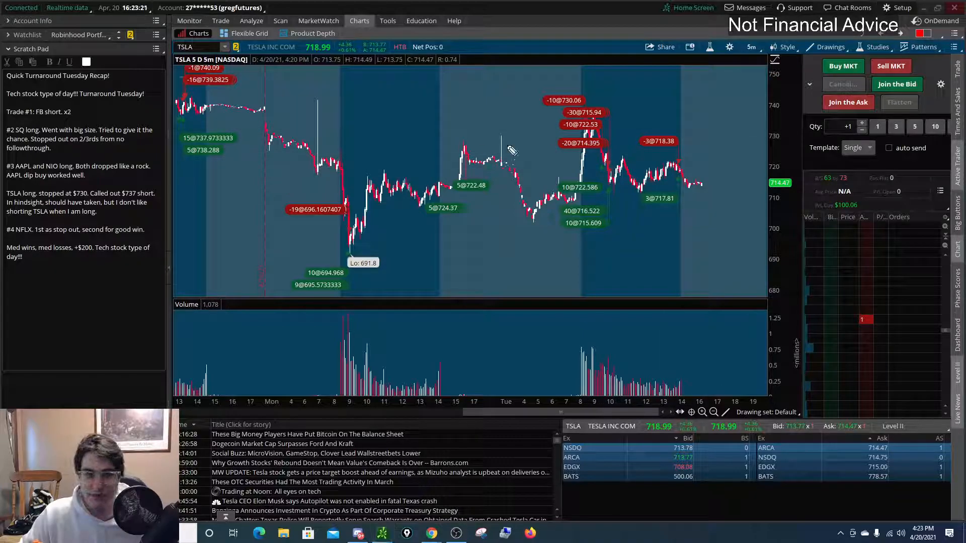
- Zoom TSLA's 1D:1m chart into the morning bars, then enter NFLX as the next symbol
left_click_drag(197, 115, 496, 117)
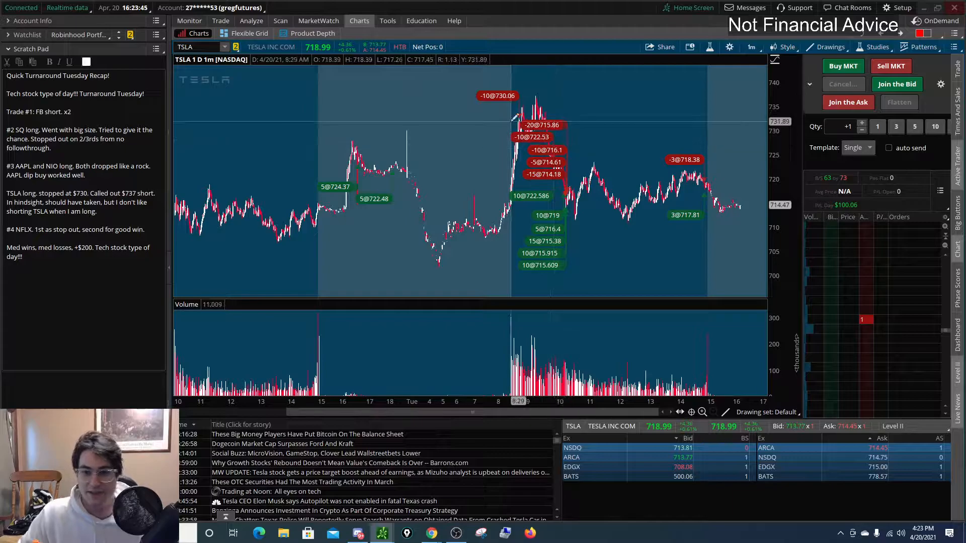
mouse_move(570, 220)
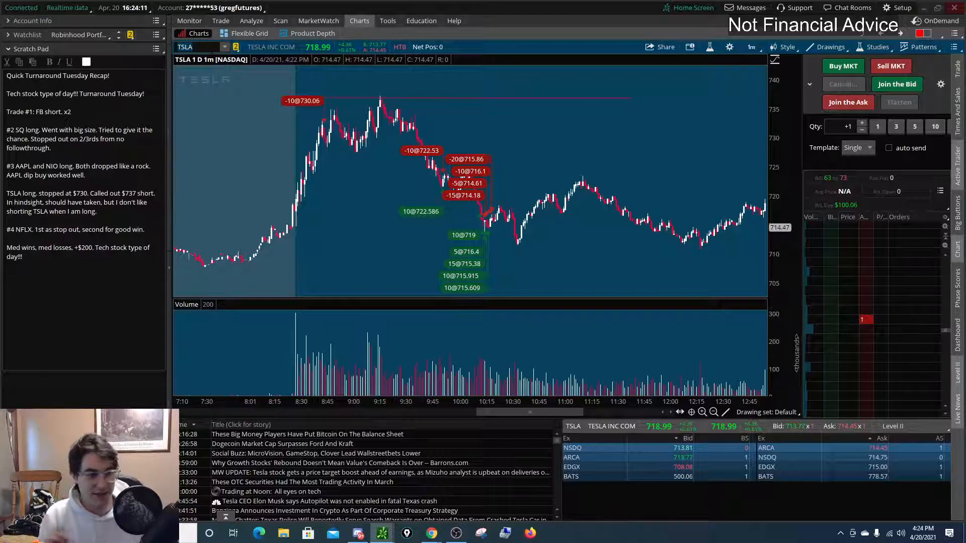
type("NFLX")
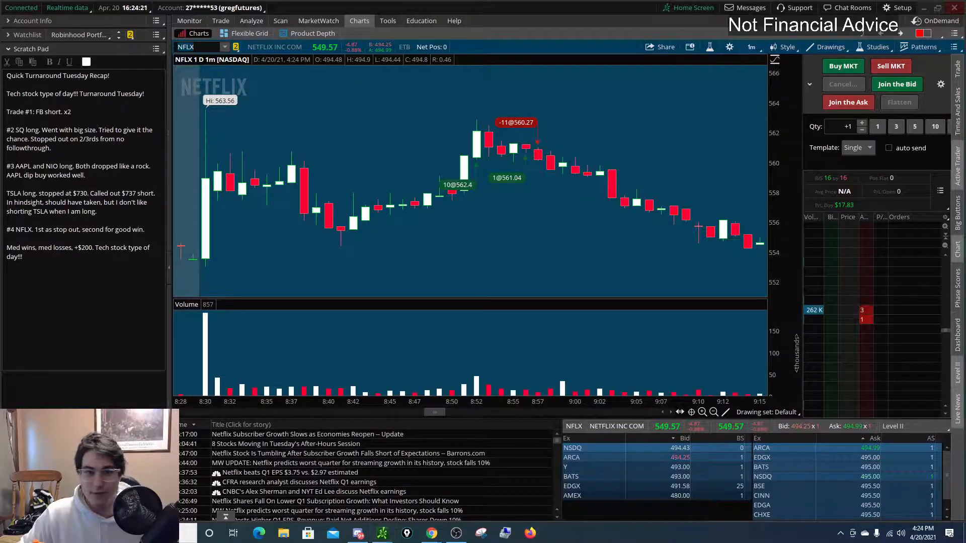
- Sketch NFLX's breakout level and 'Selling' note, then pan to the afternoon plunge
left_click_drag(212, 161, 482, 159)
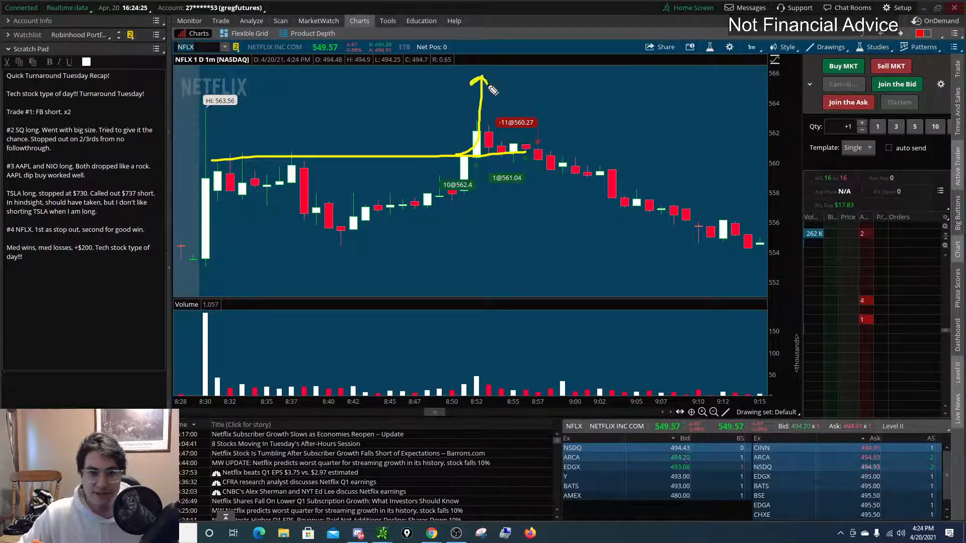
left_click_drag(194, 109, 295, 105)
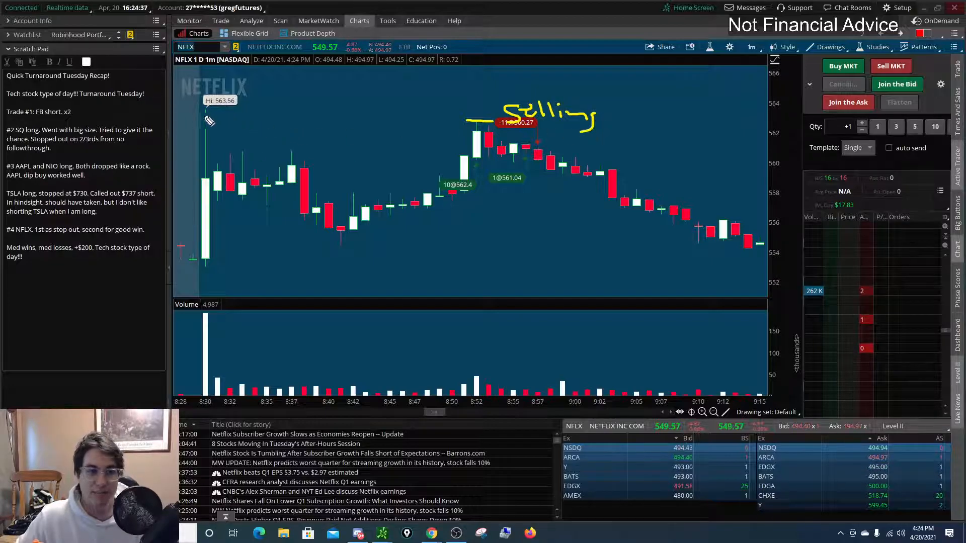
left_click_drag(207, 111, 271, 99)
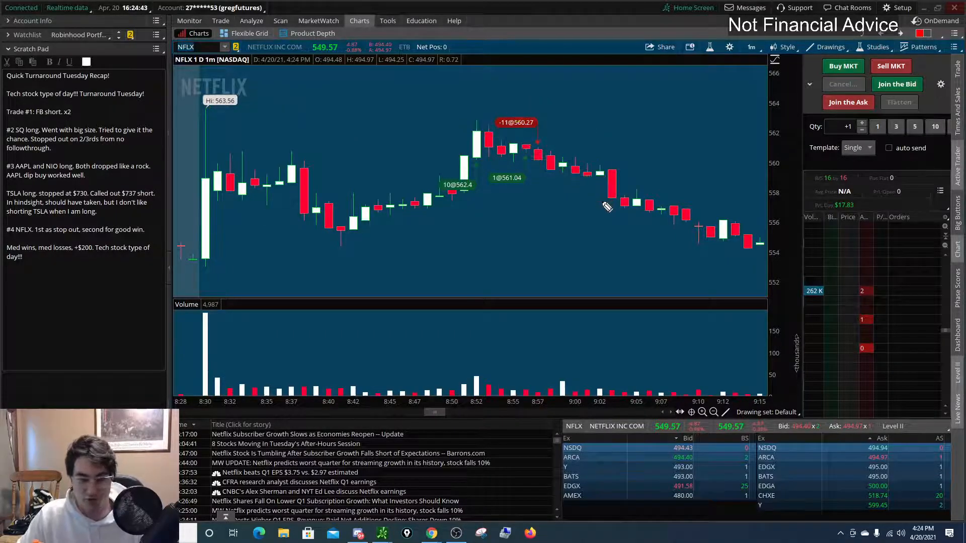
left_click_drag(465, 159, 563, 161)
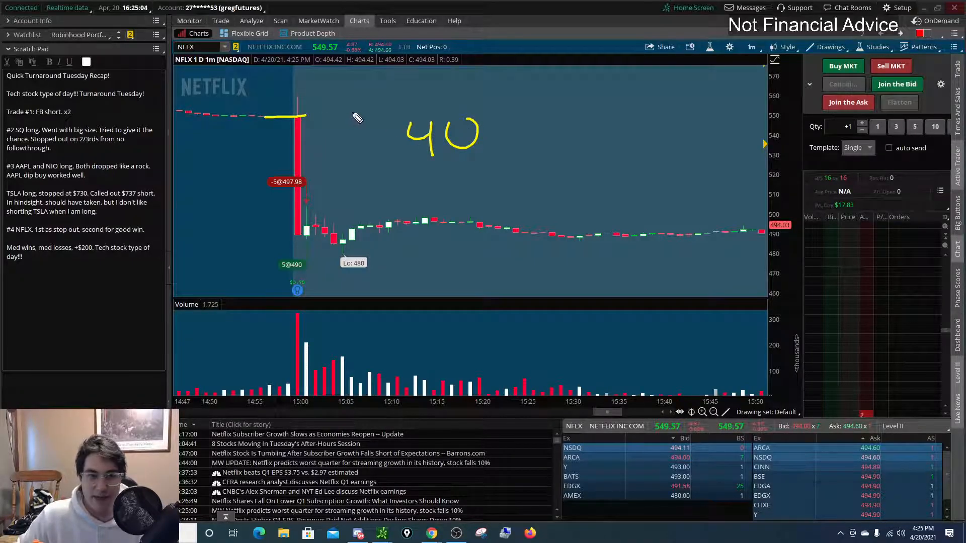
left_click_drag(339, 130, 383, 117)
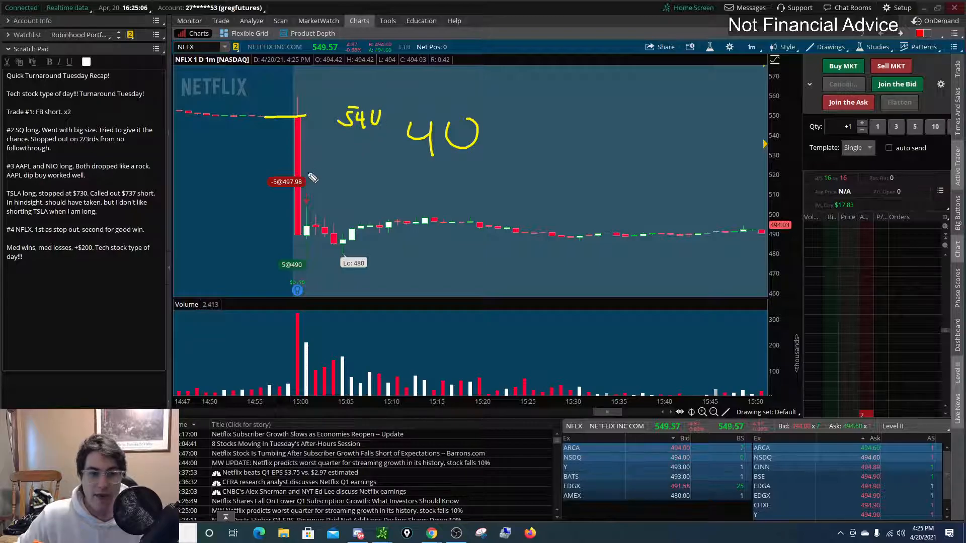
left_click_drag(270, 210, 357, 220)
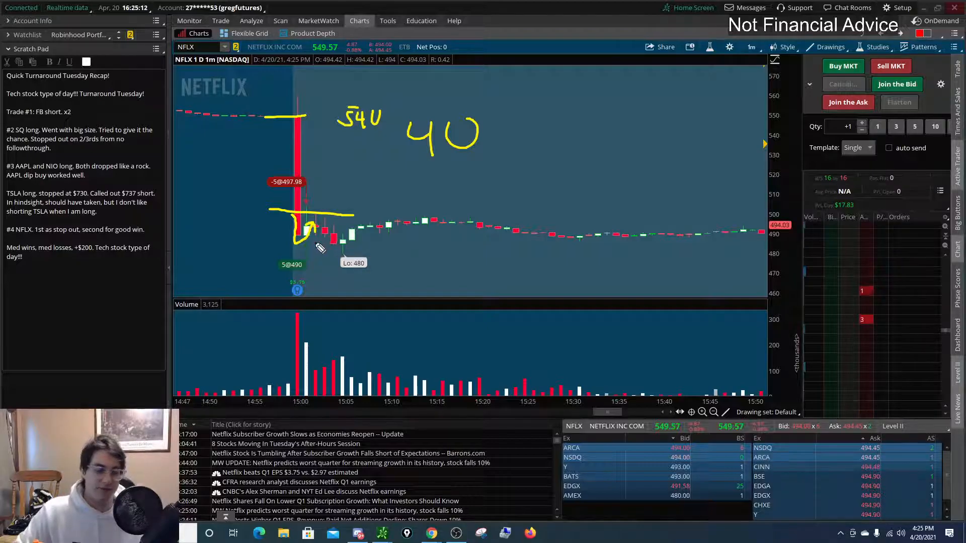
left_click_drag(311, 244, 369, 293)
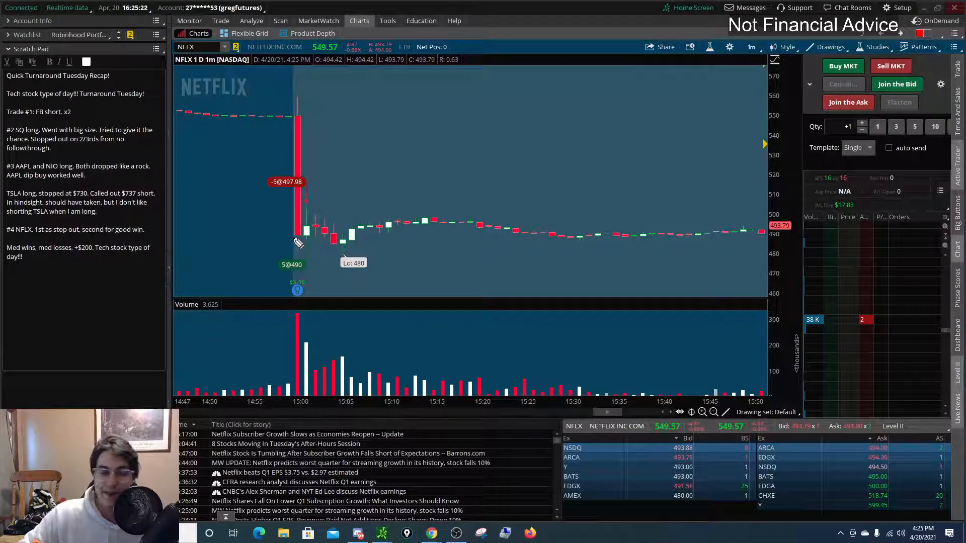
left_click_drag(299, 241, 336, 239)
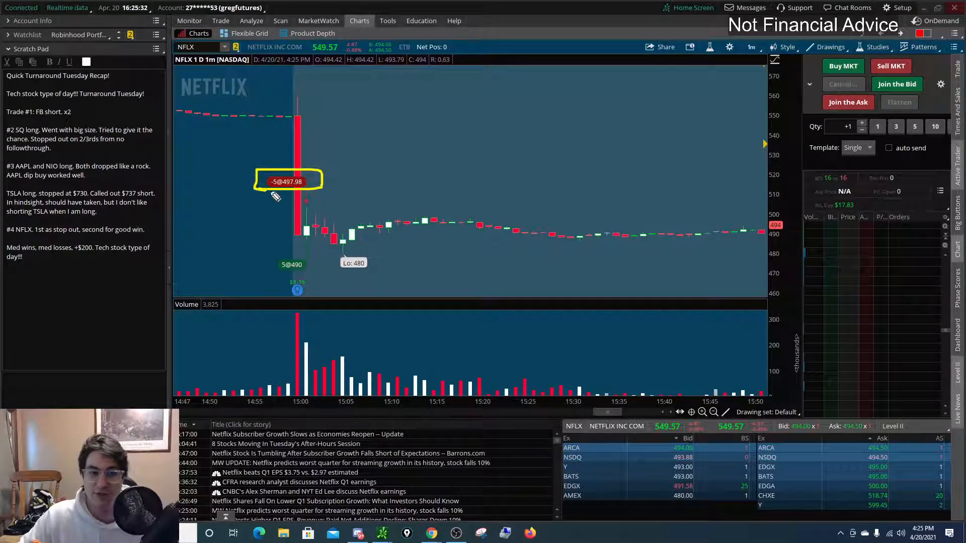
left_click_drag(351, 191, 388, 210)
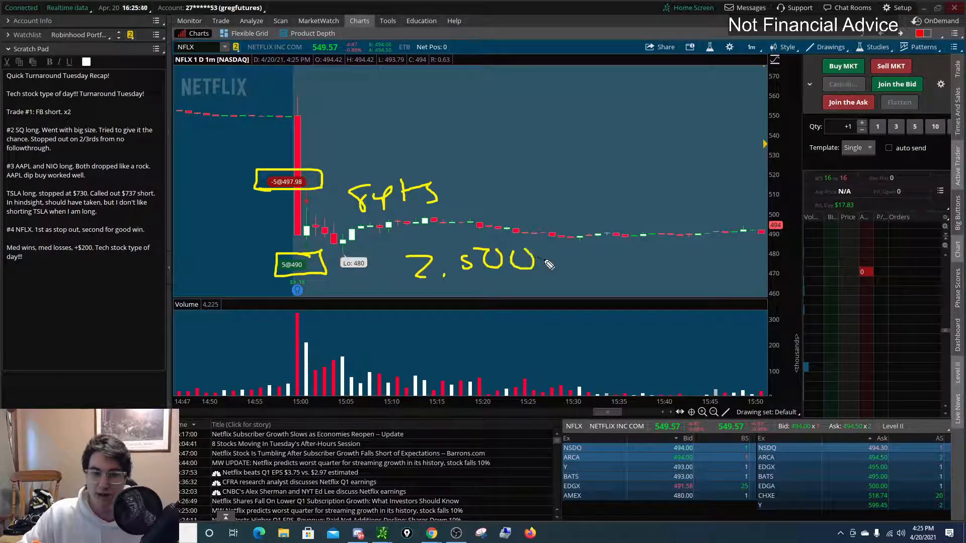
left_click_drag(542, 265, 671, 271)
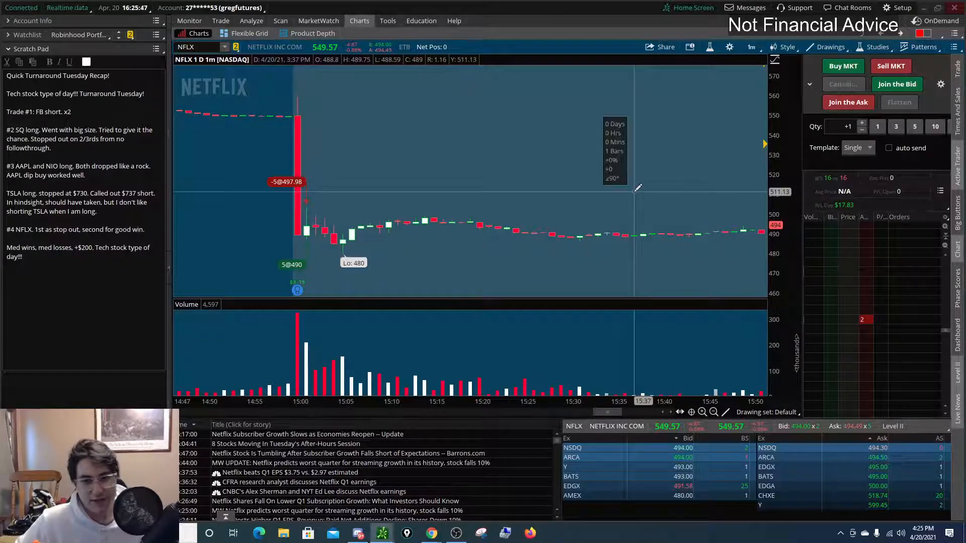
- Show NFLX over 20 days of hourly bars and sketch the rebound after the plunge
left_click(750, 47)
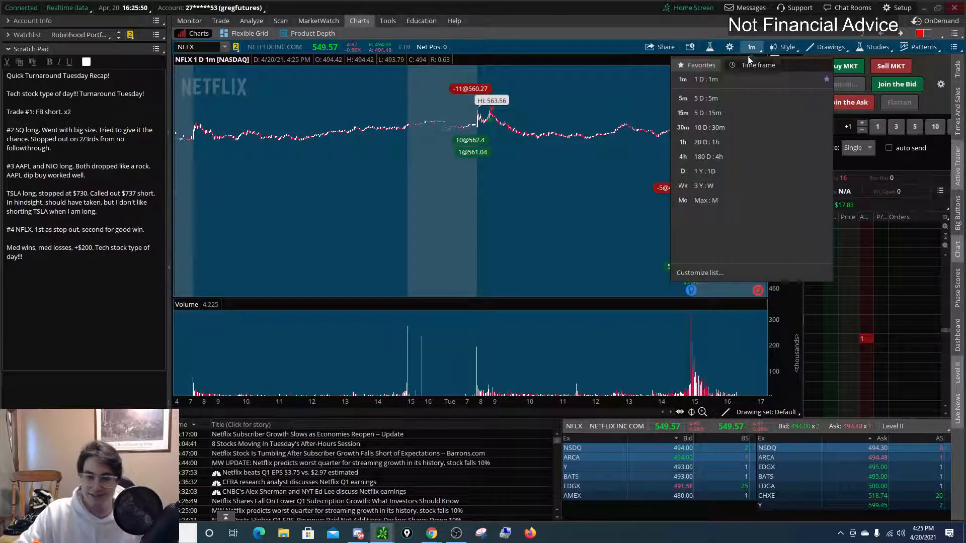
left_click(683, 142)
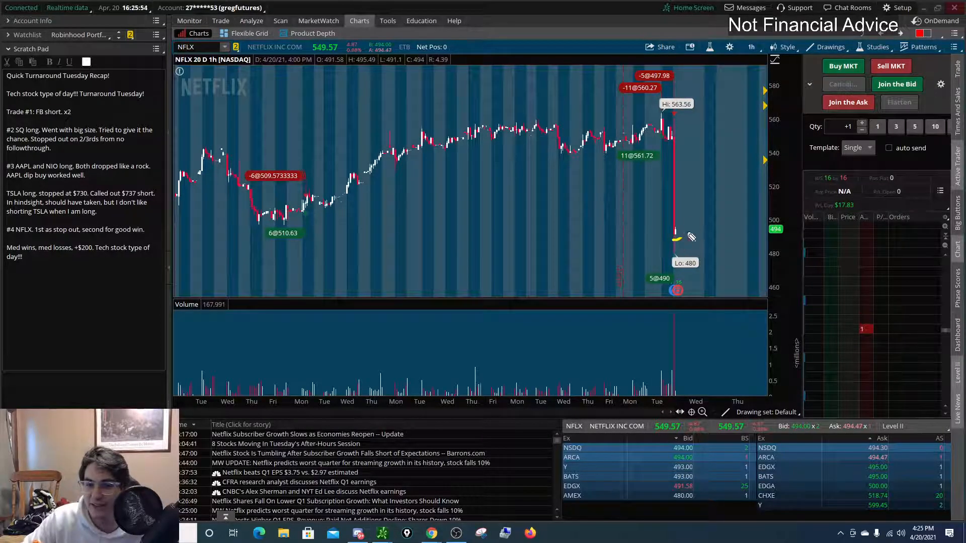
left_click_drag(677, 241, 699, 197)
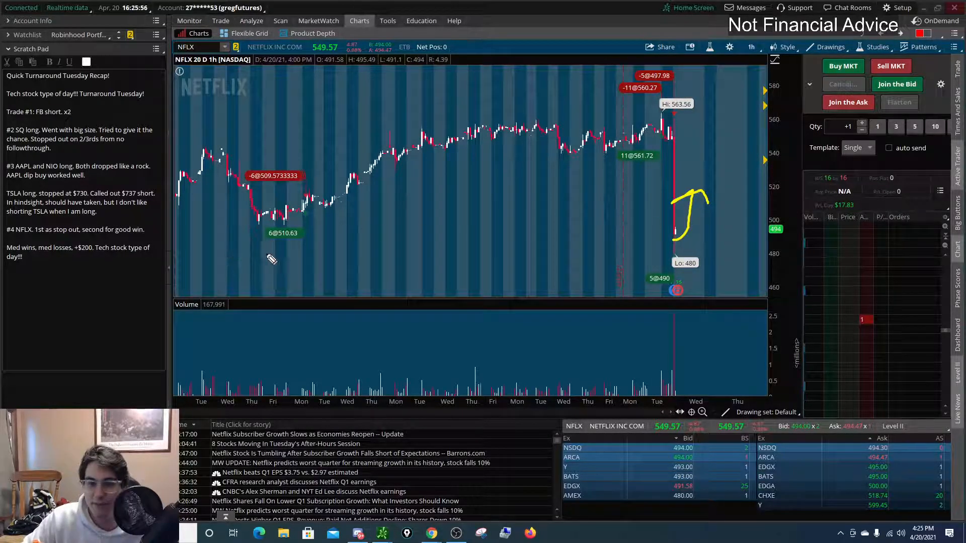
left_click_drag(690, 238, 795, 262)
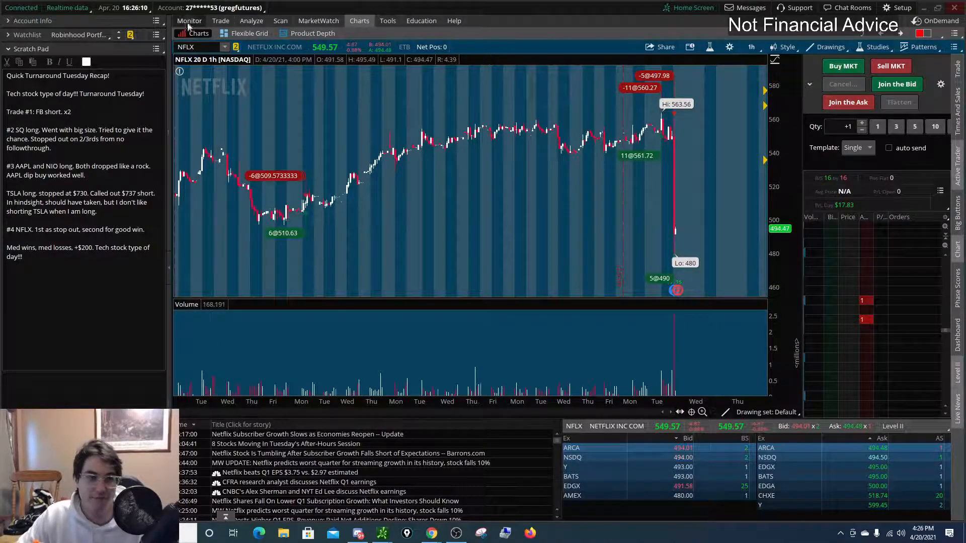
- Check today's positions and P/L on Monitor, then show NFLX at 5D:5m
left_click(189, 20)
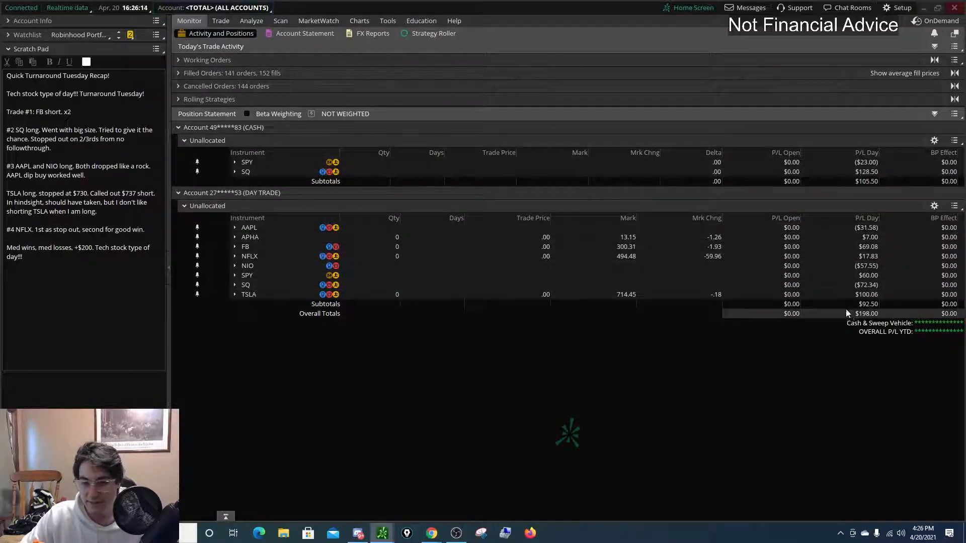
left_click(212, 7)
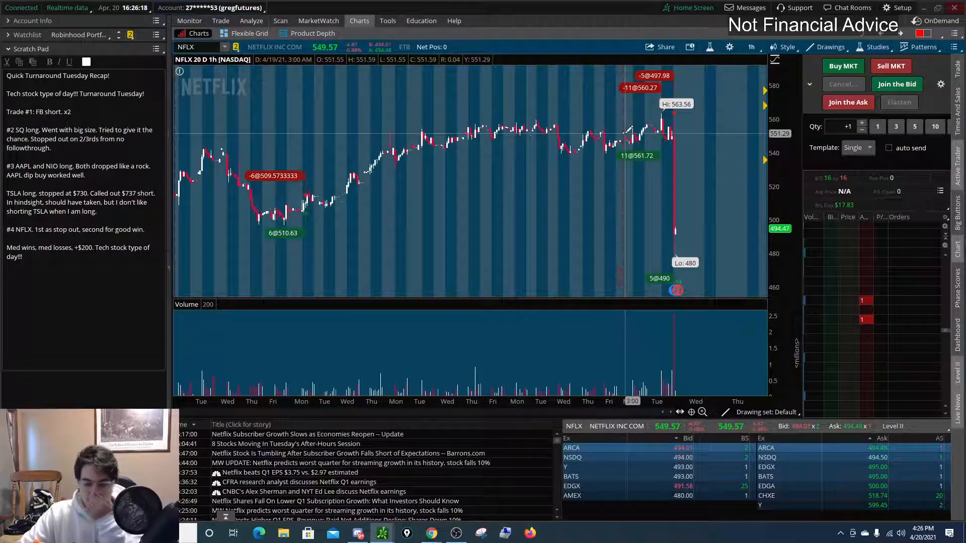
left_click(750, 47)
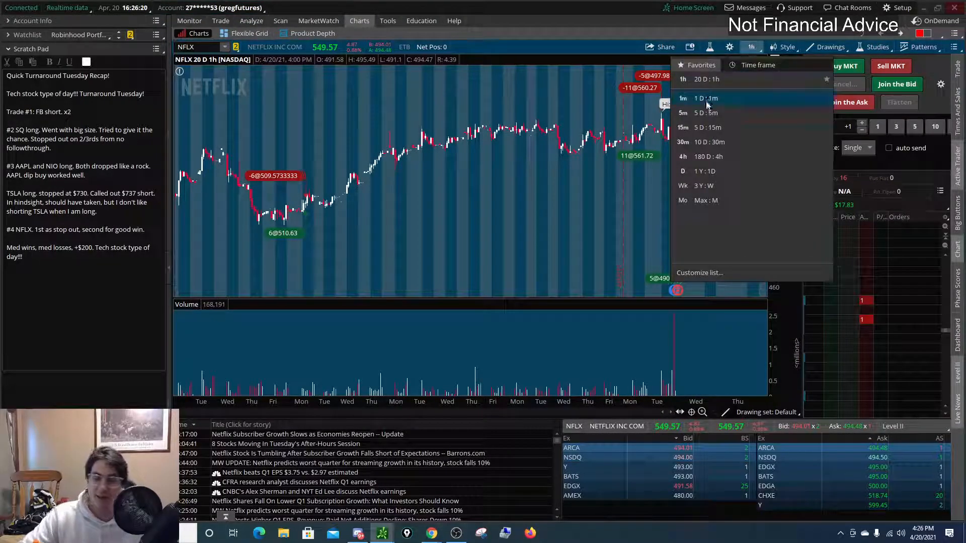
left_click(683, 112)
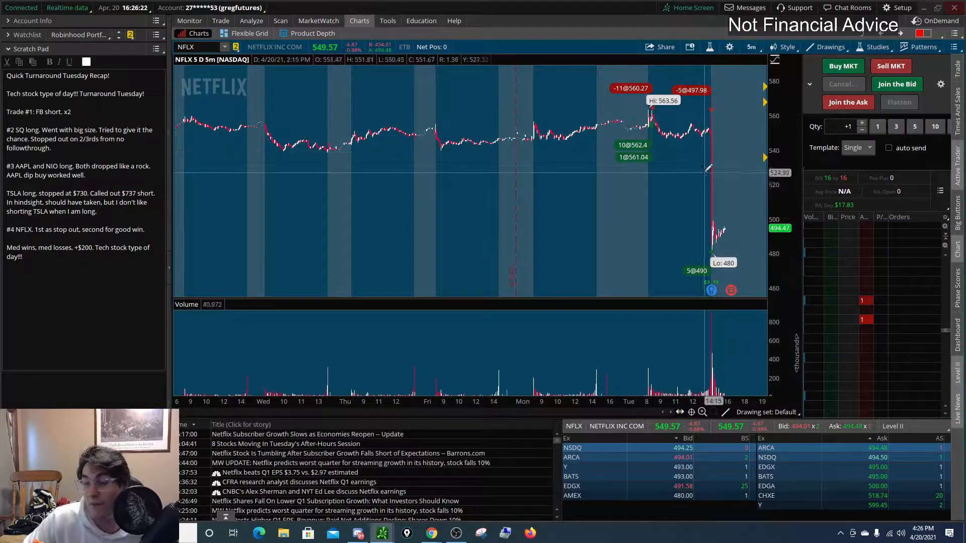